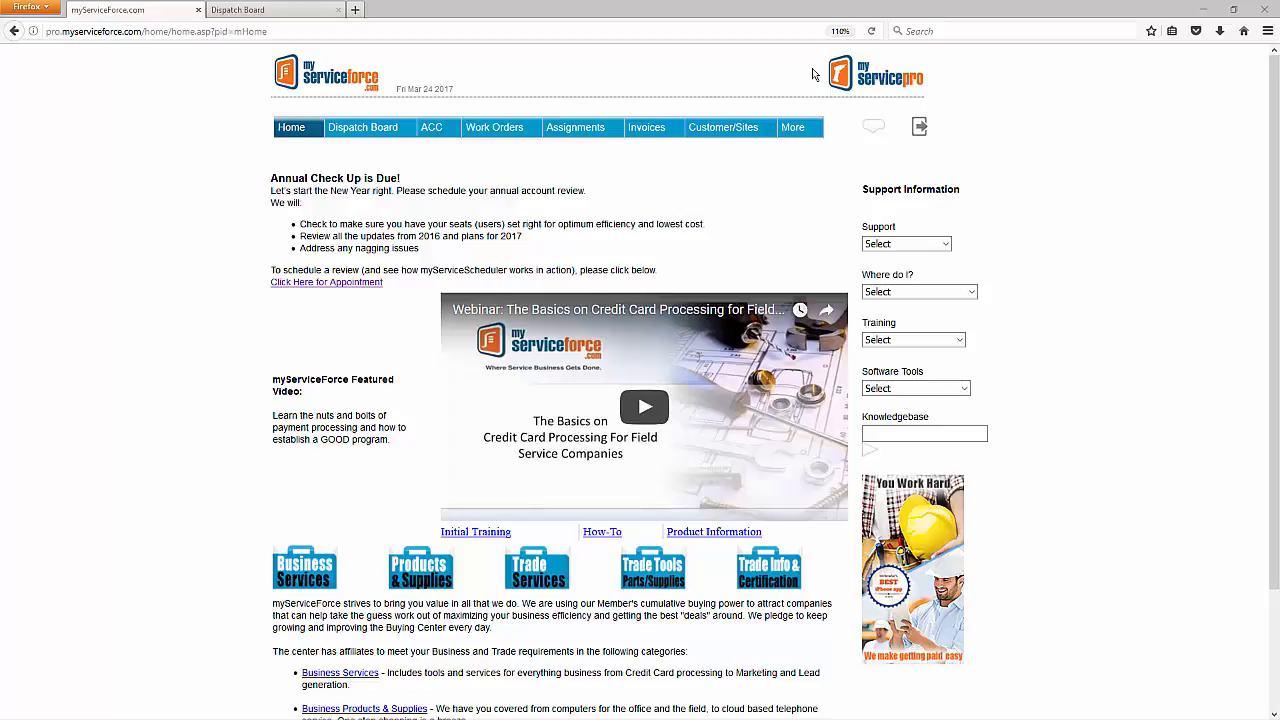
mouse_move(642, 252)
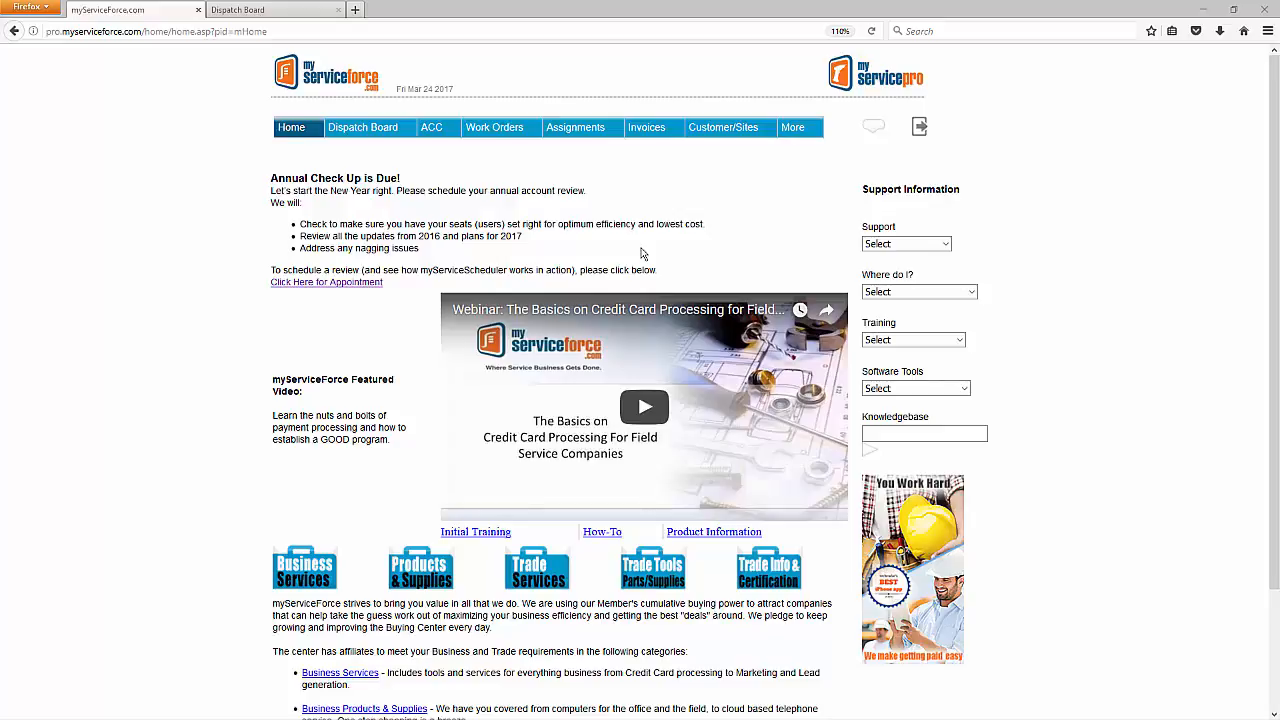
mouse_move(588, 168)
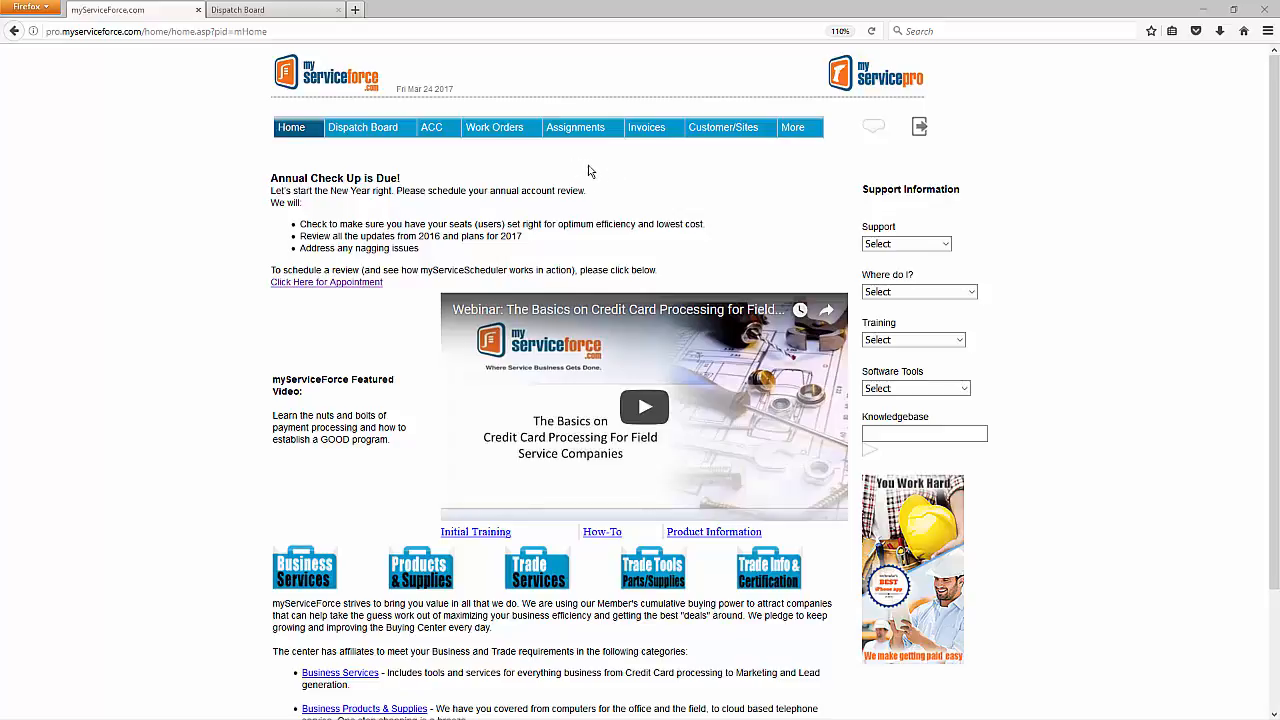
mouse_move(744, 170)
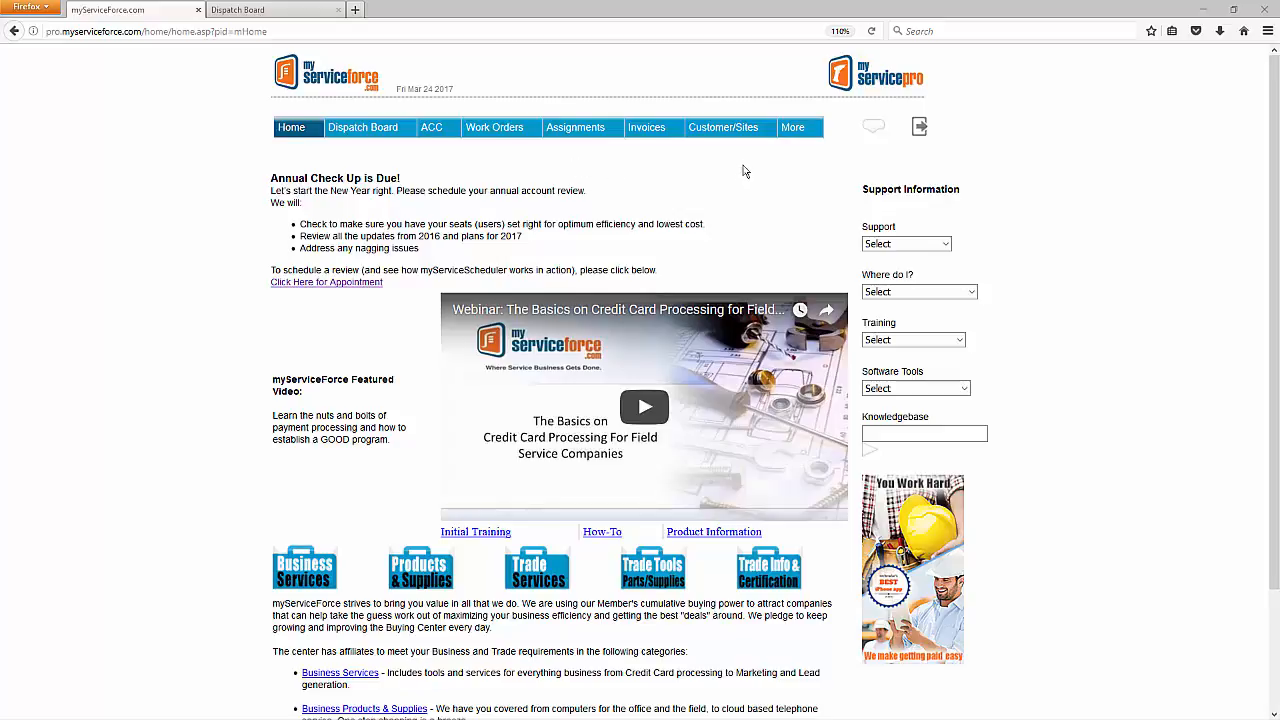
Step: Reach the Technician Tracking page through More > Utilities
click(800, 128)
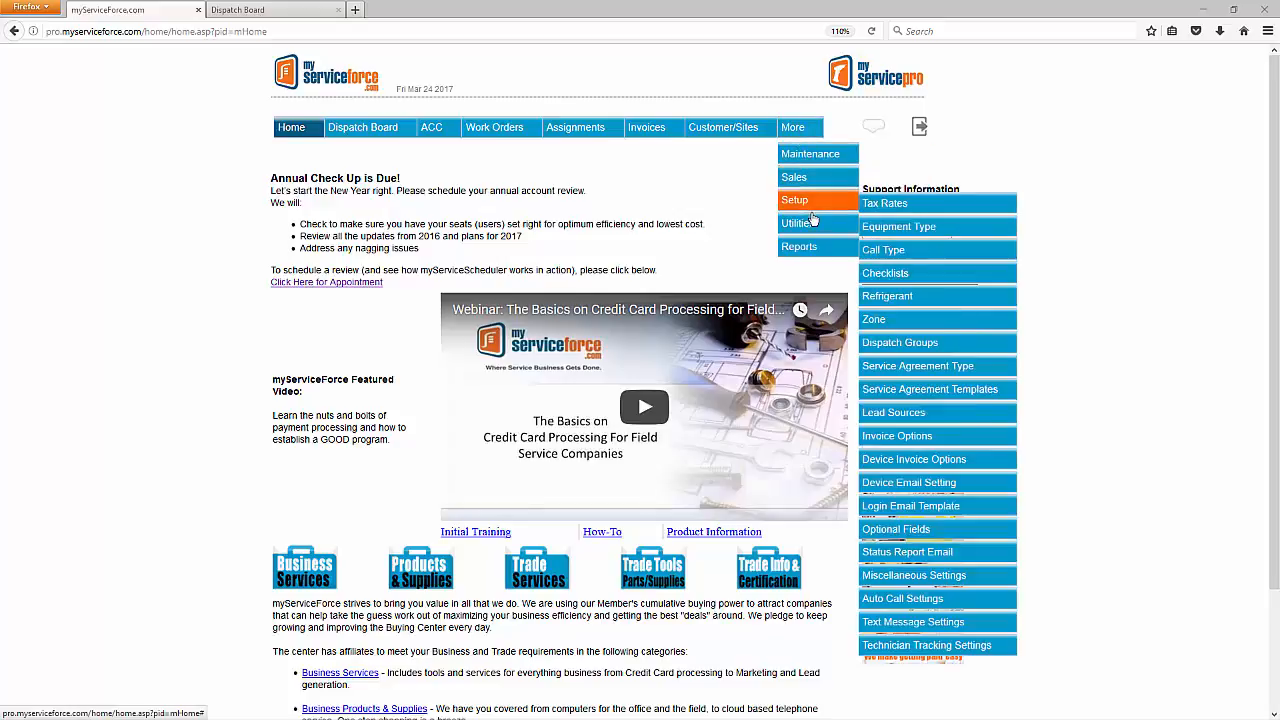
click(796, 222)
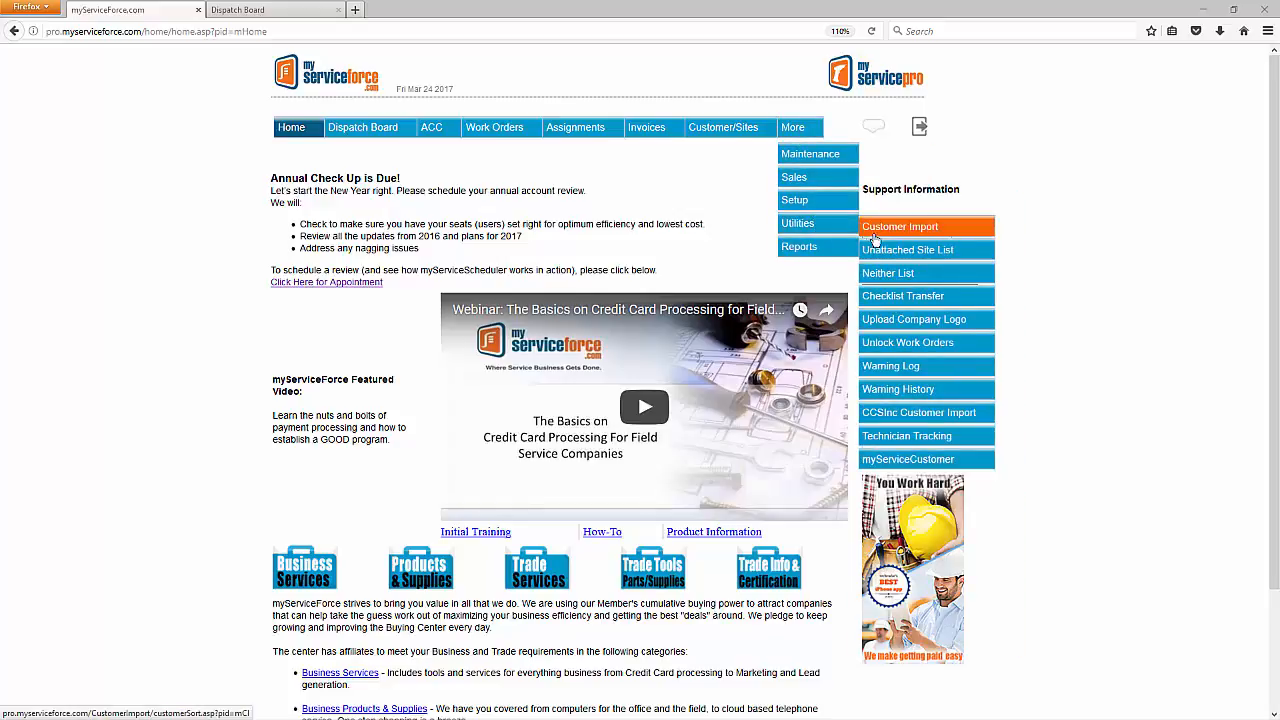
mouse_move(906, 436)
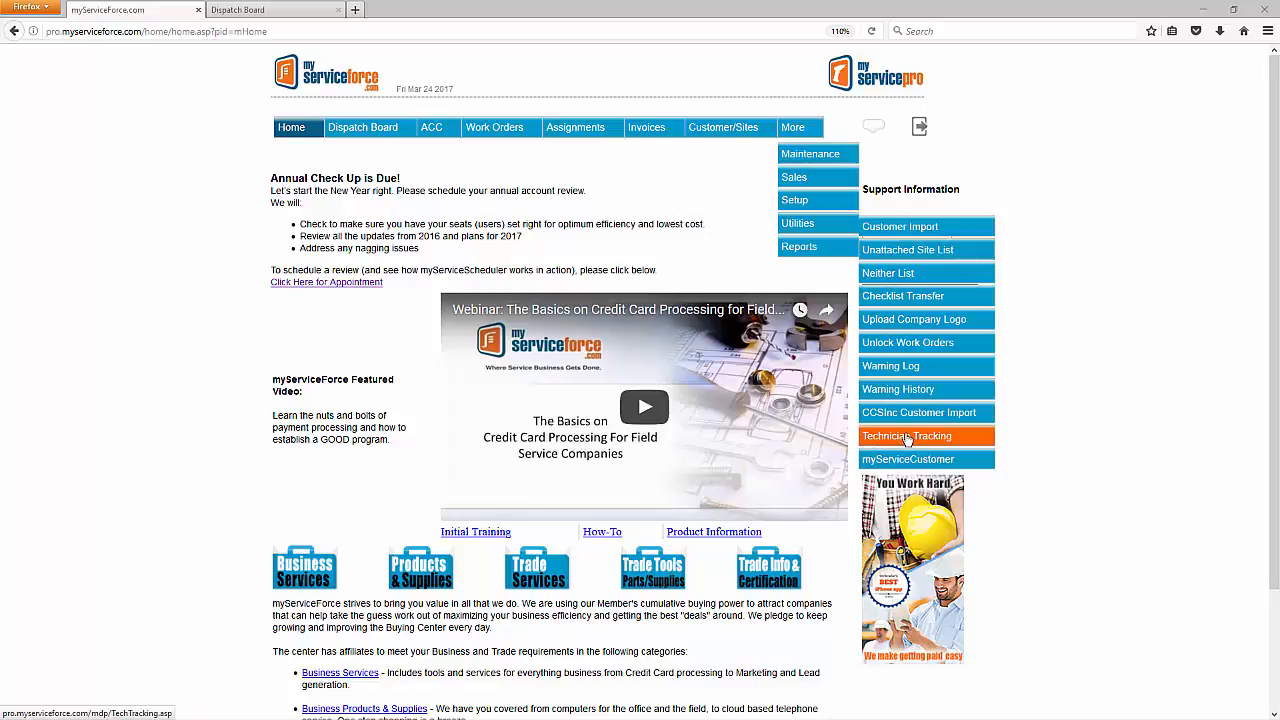
click(908, 436)
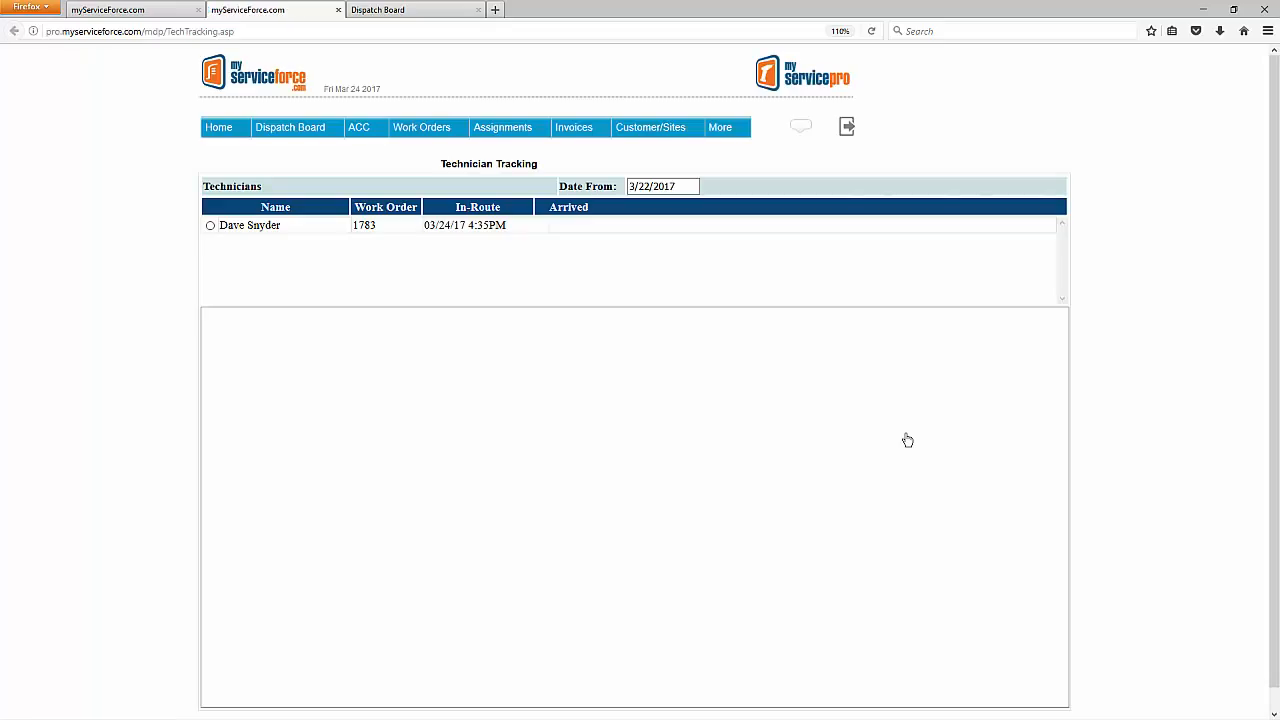
mouse_move(836, 434)
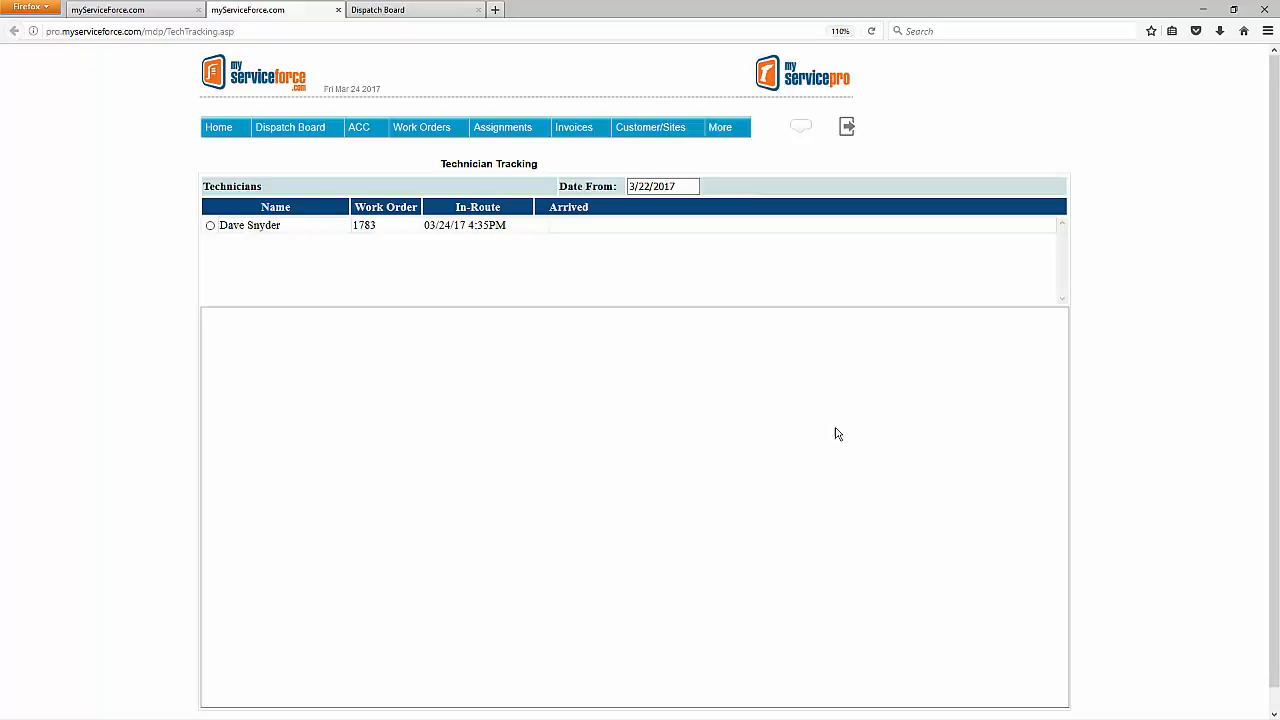
mouse_move(426, 224)
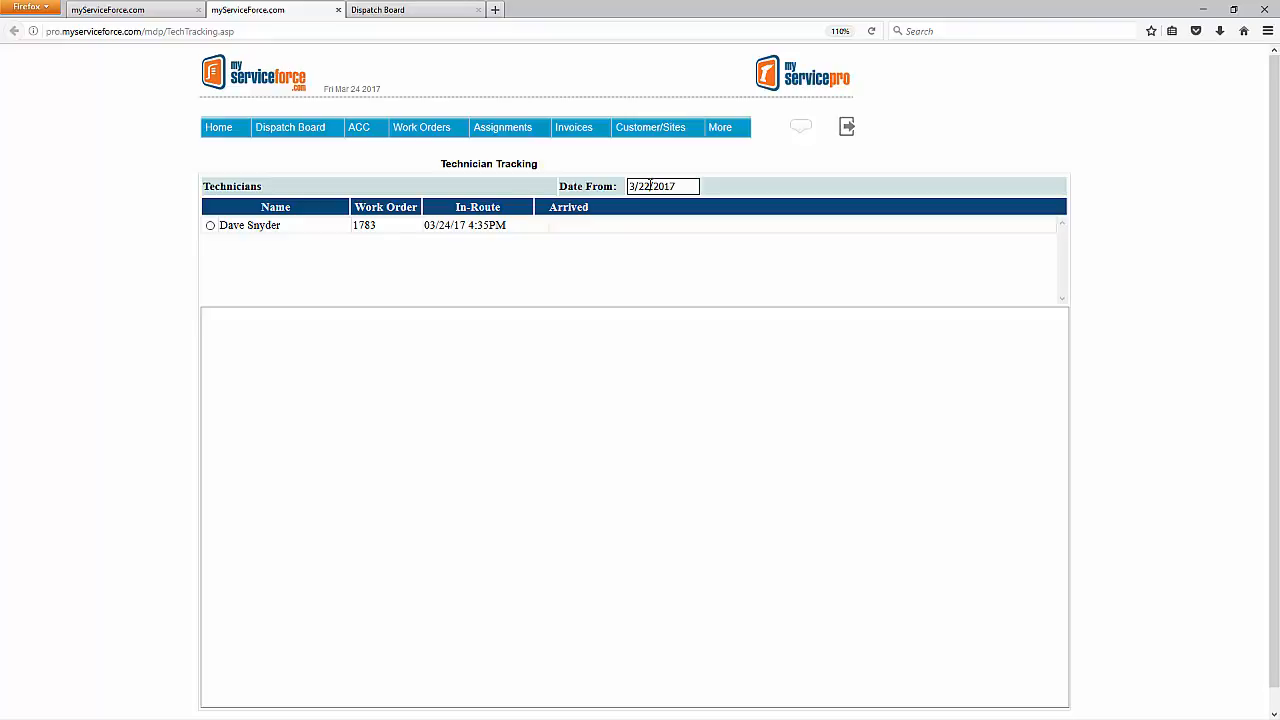
Step: Set the Date From field to January 1, 2017 so five tracking entries are listed
click(660, 186)
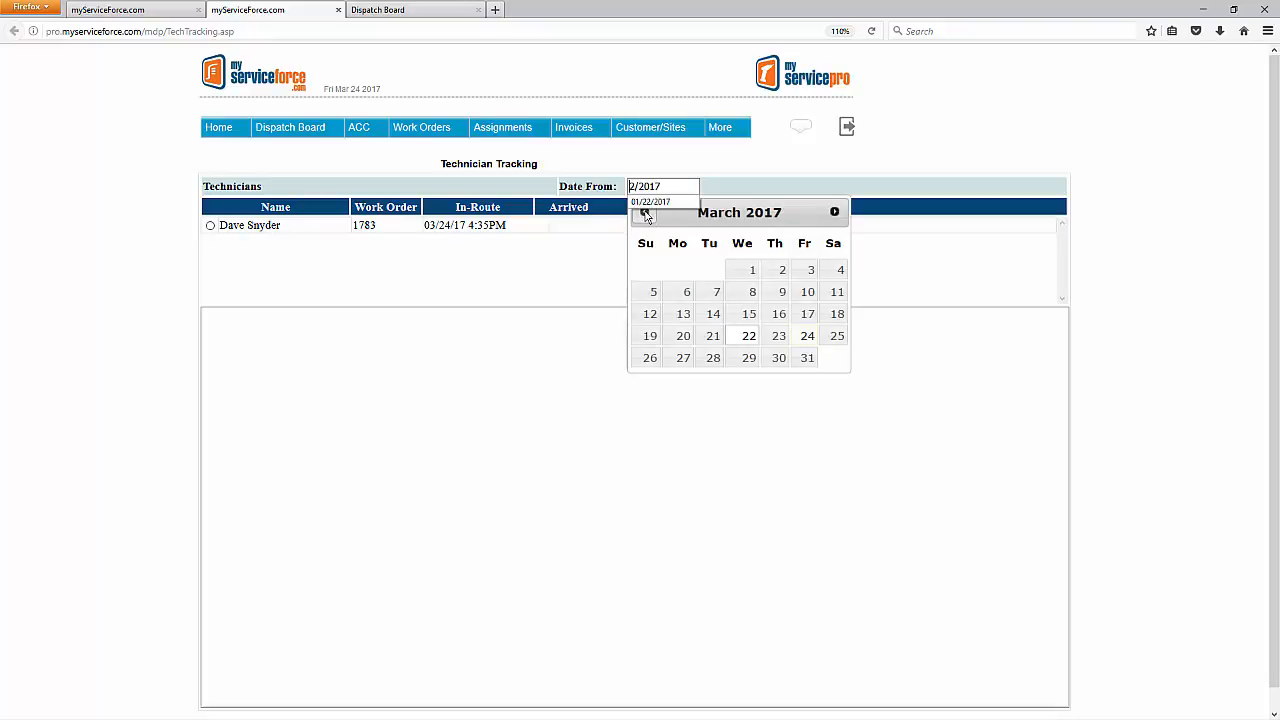
click(644, 212)
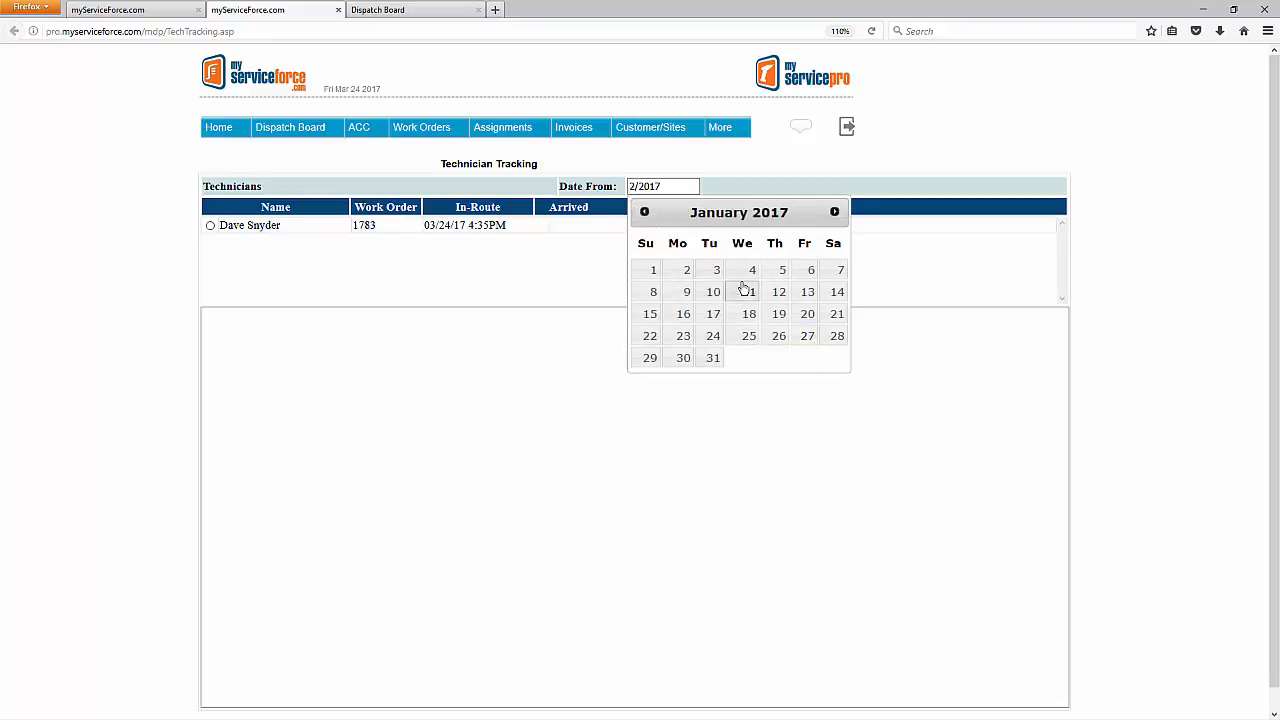
click(648, 268)
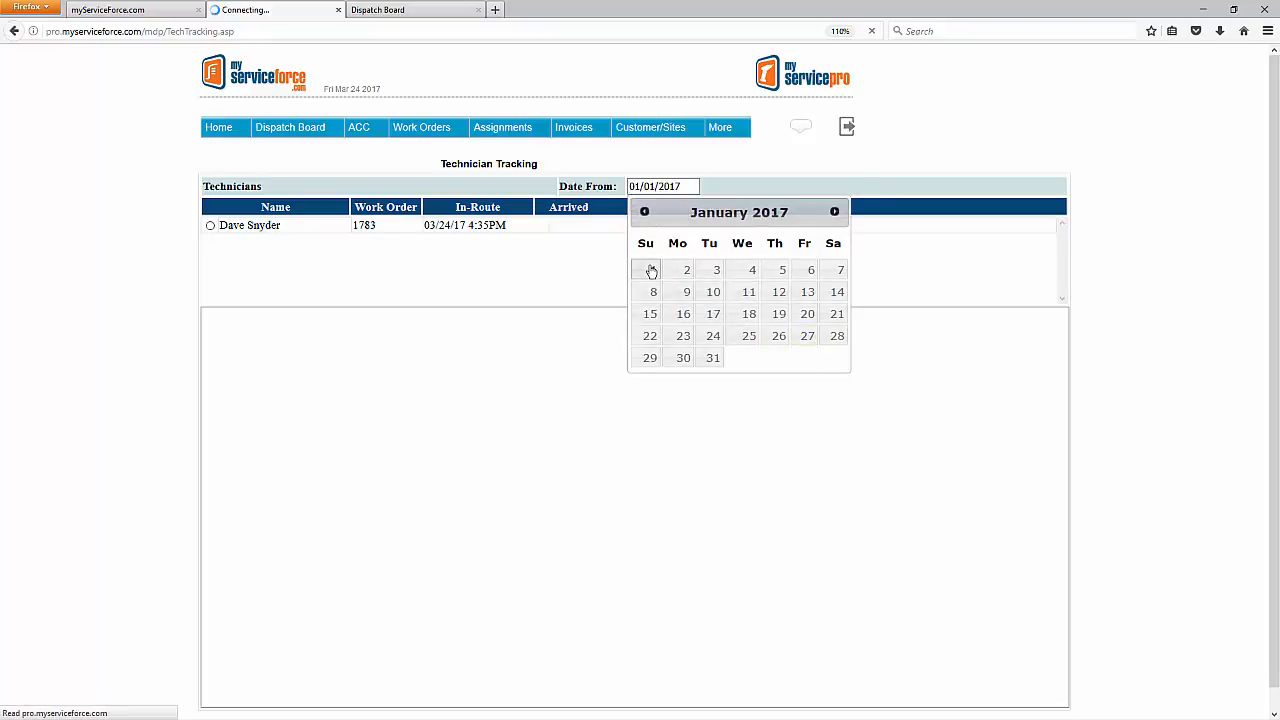
click(648, 268)
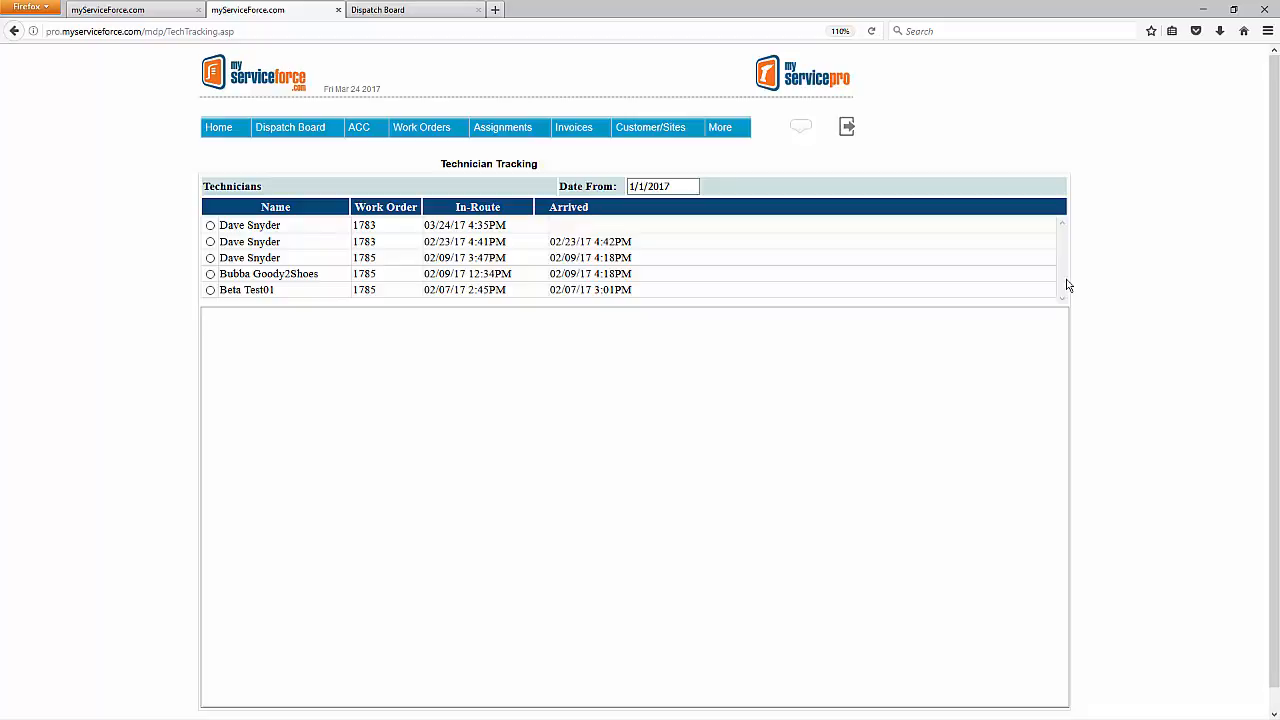
mouse_move(1064, 316)
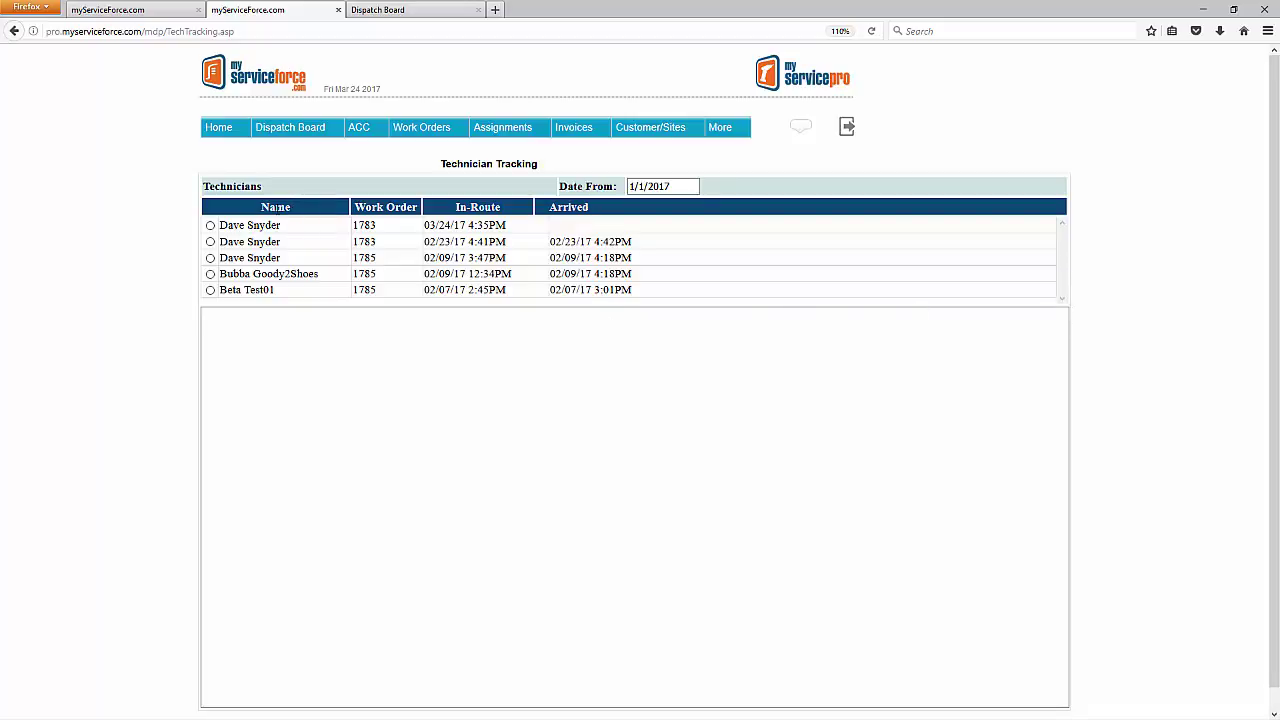
mouse_move(380, 240)
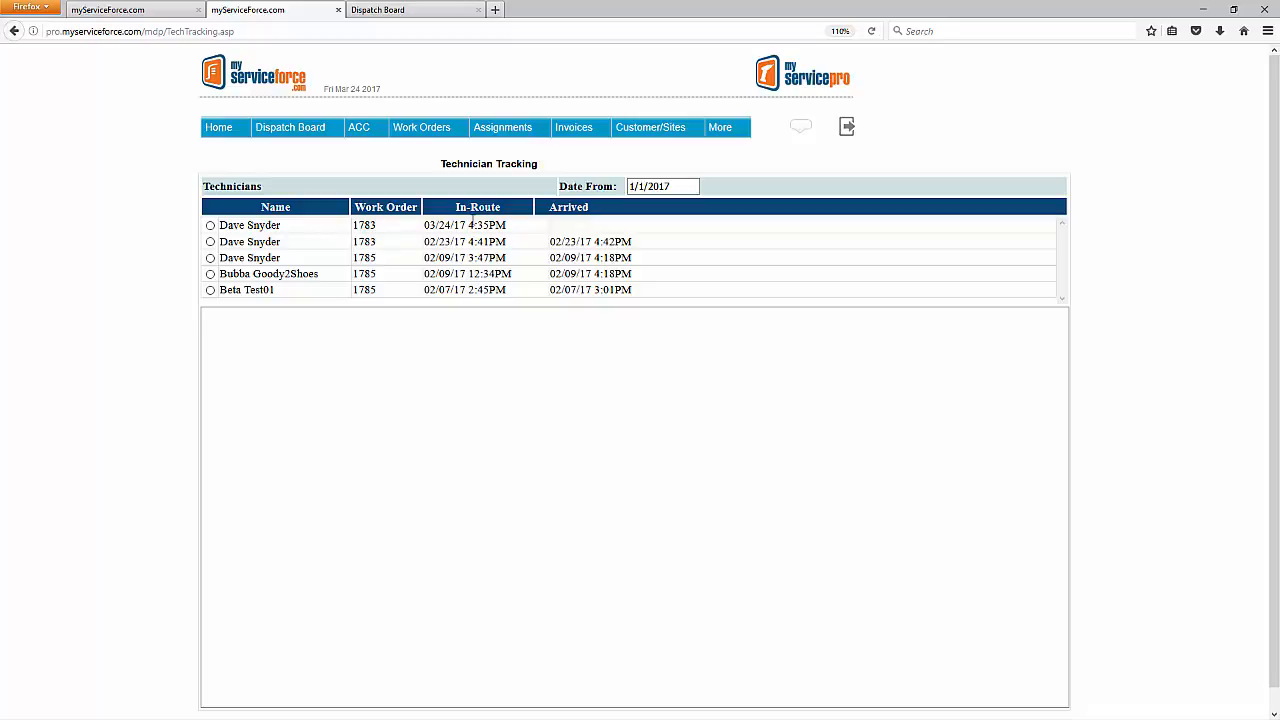
mouse_move(572, 240)
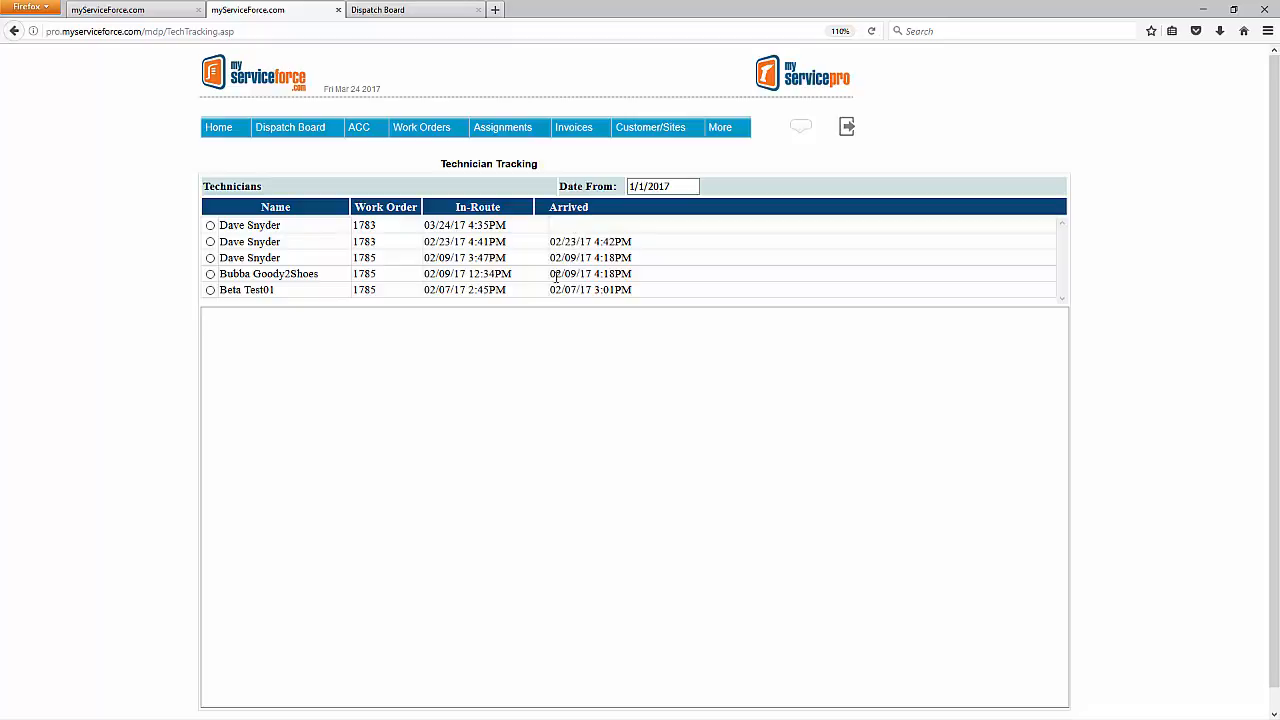
mouse_move(568, 272)
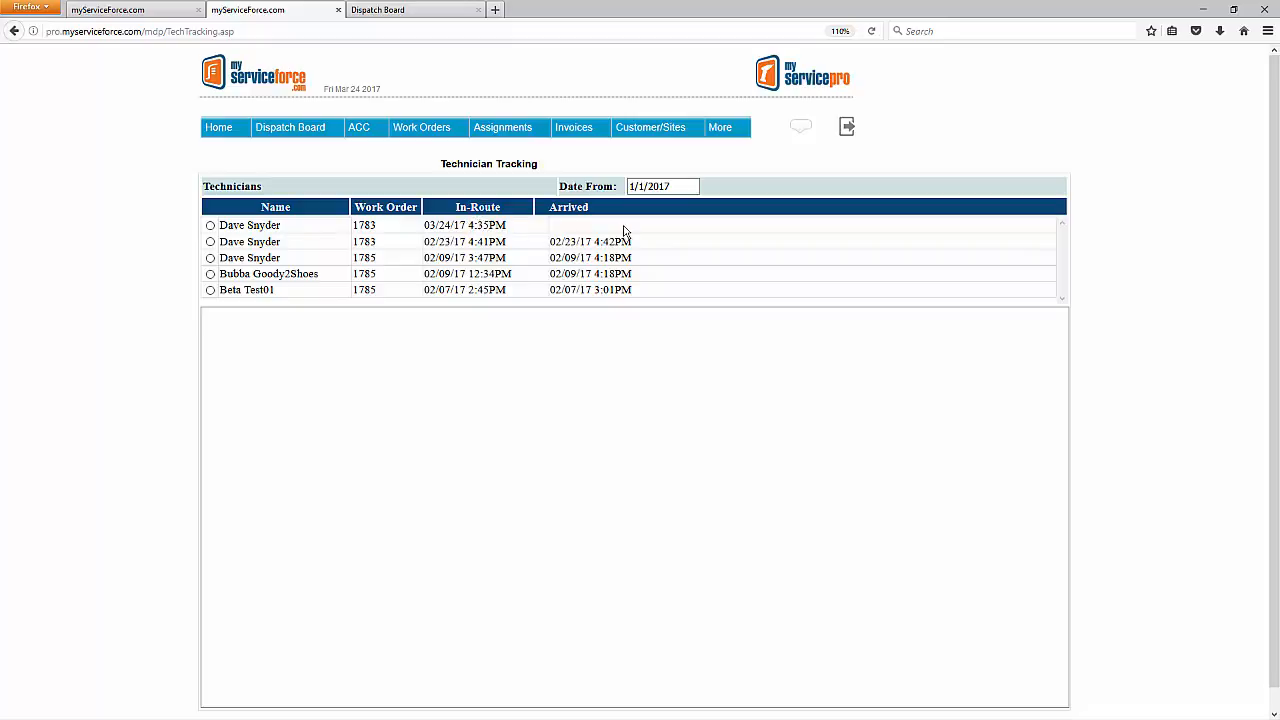
mouse_move(616, 232)
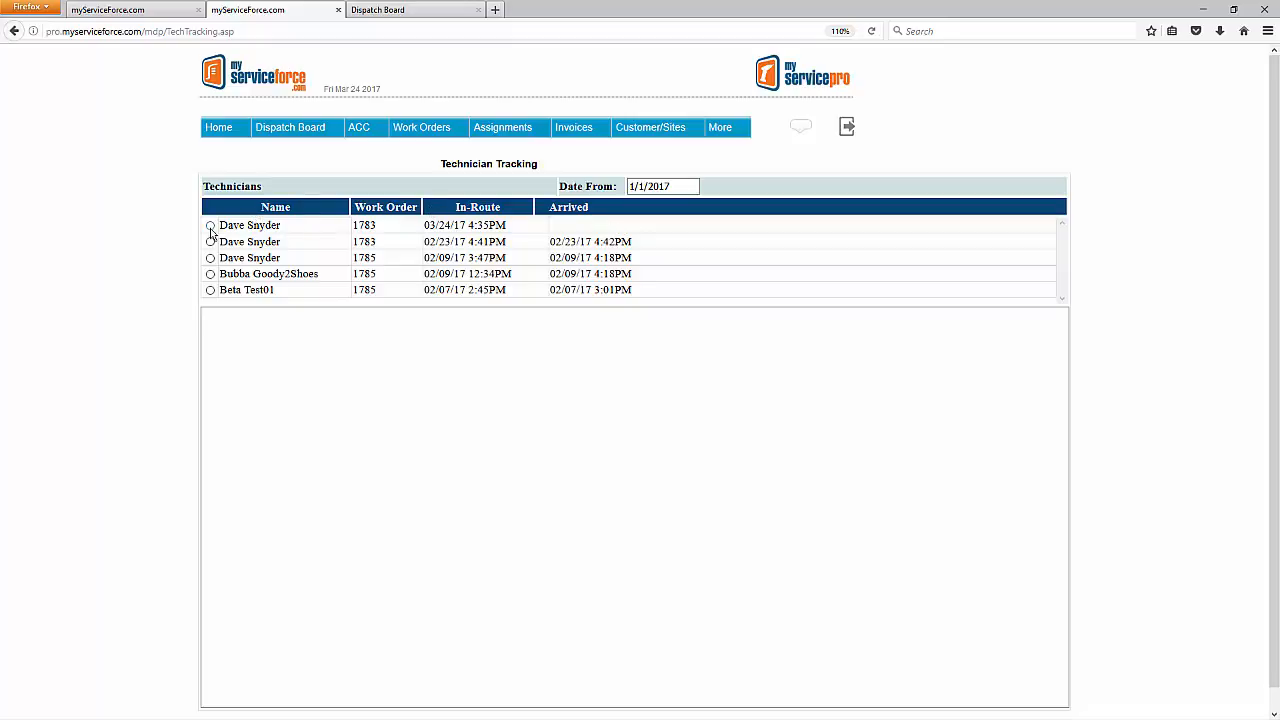
click(210, 224)
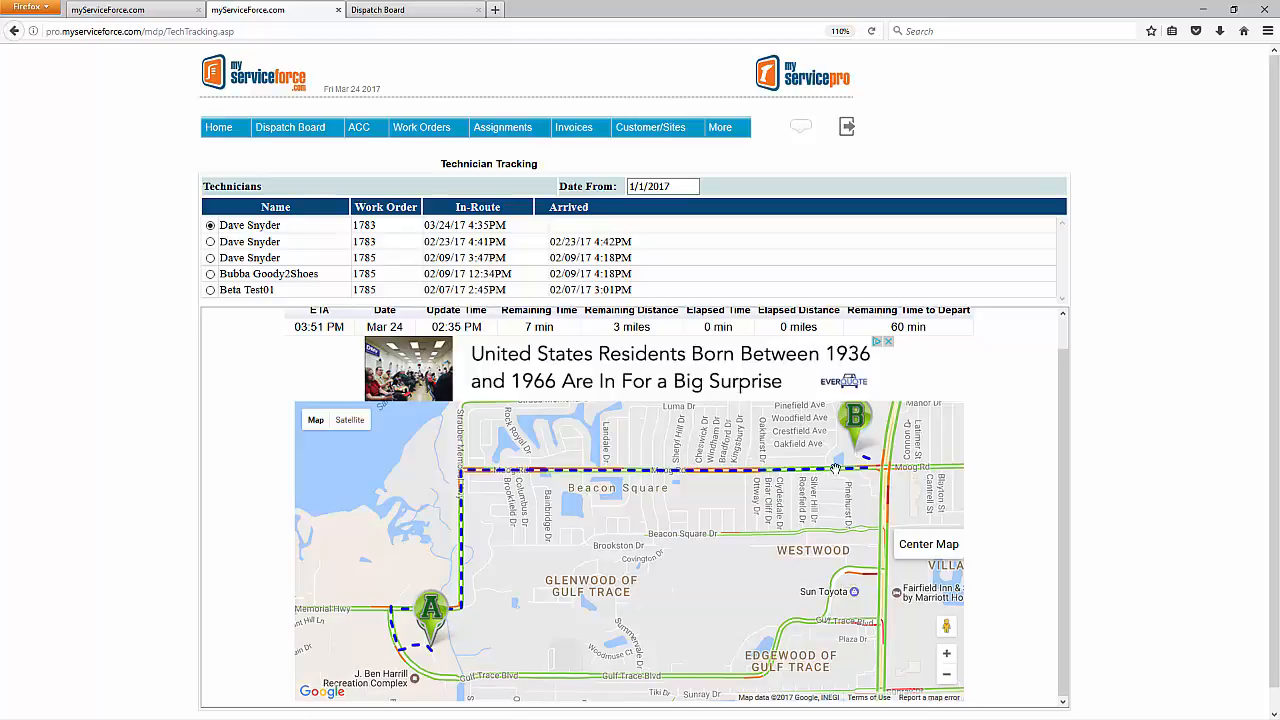
mouse_move(144, 684)
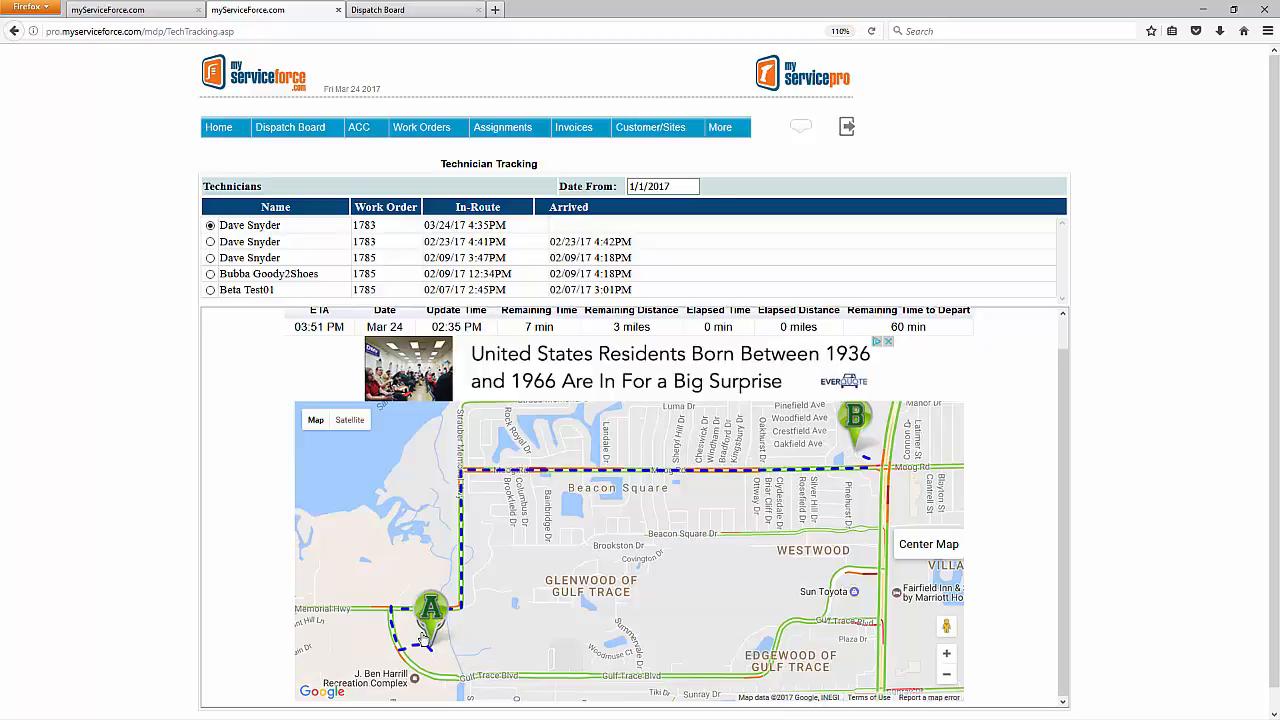
mouse_move(404, 620)
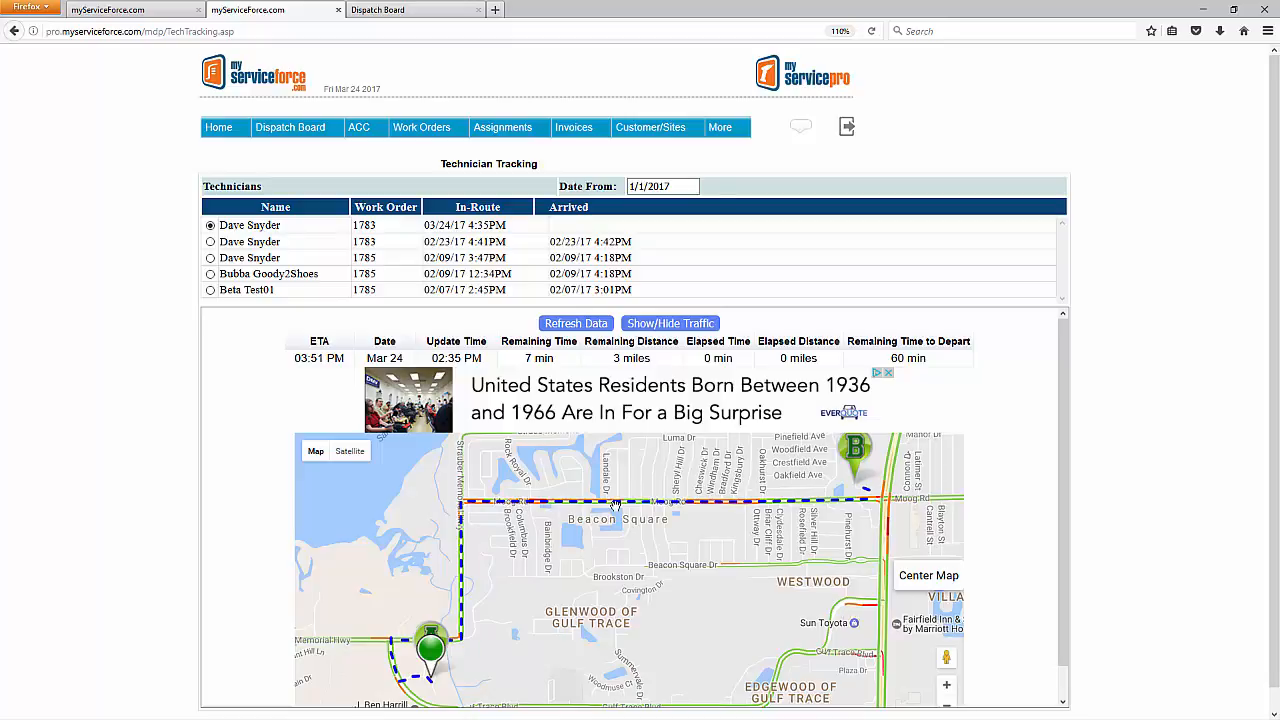
mouse_move(486, 508)
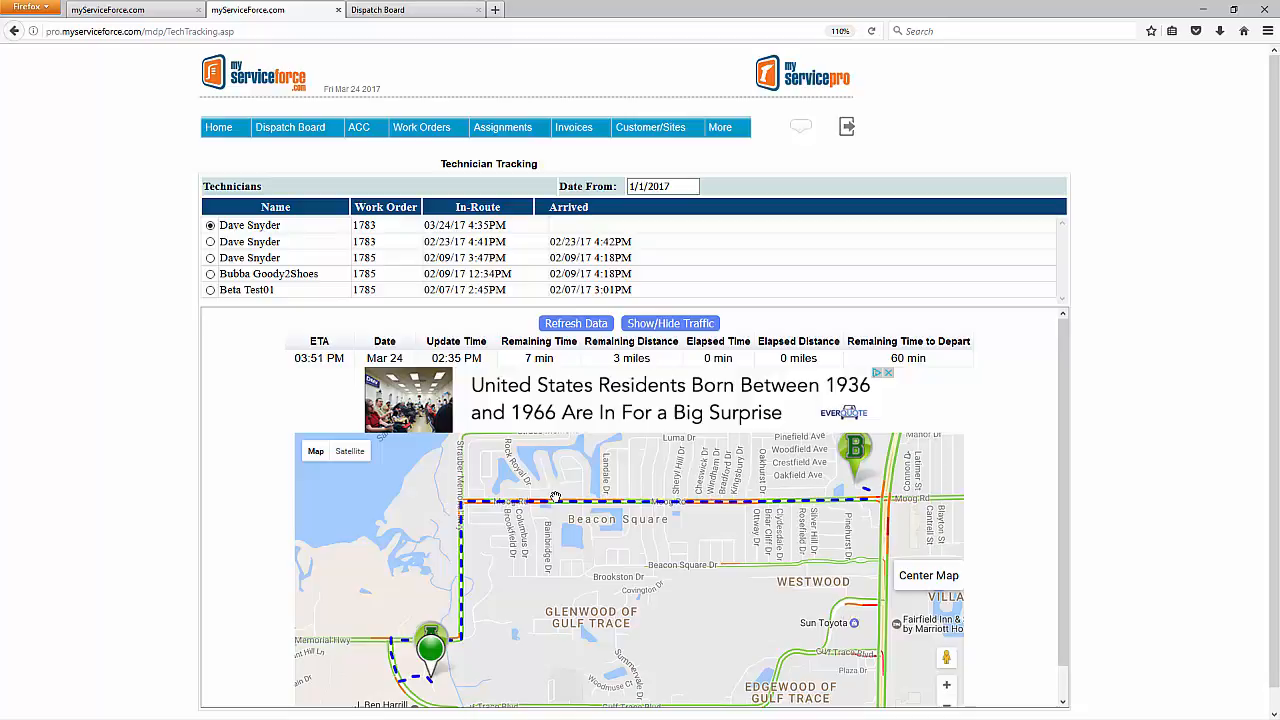
mouse_move(474, 448)
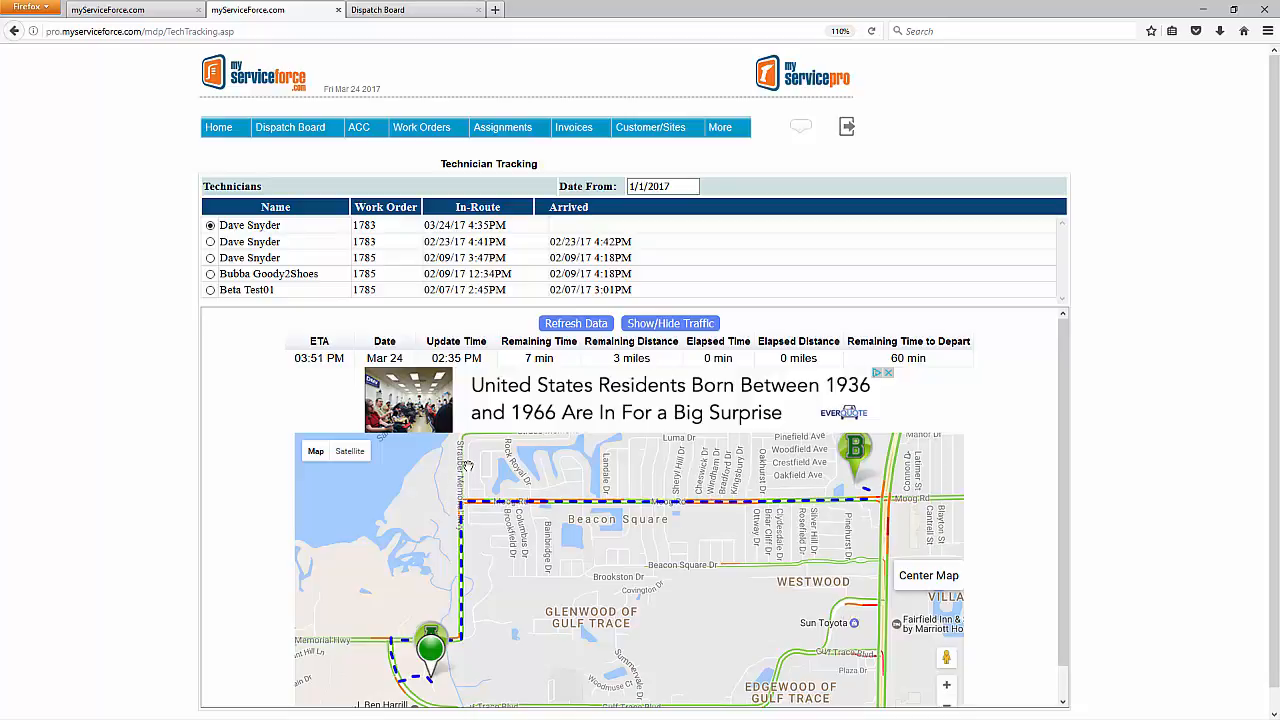
mouse_move(476, 488)
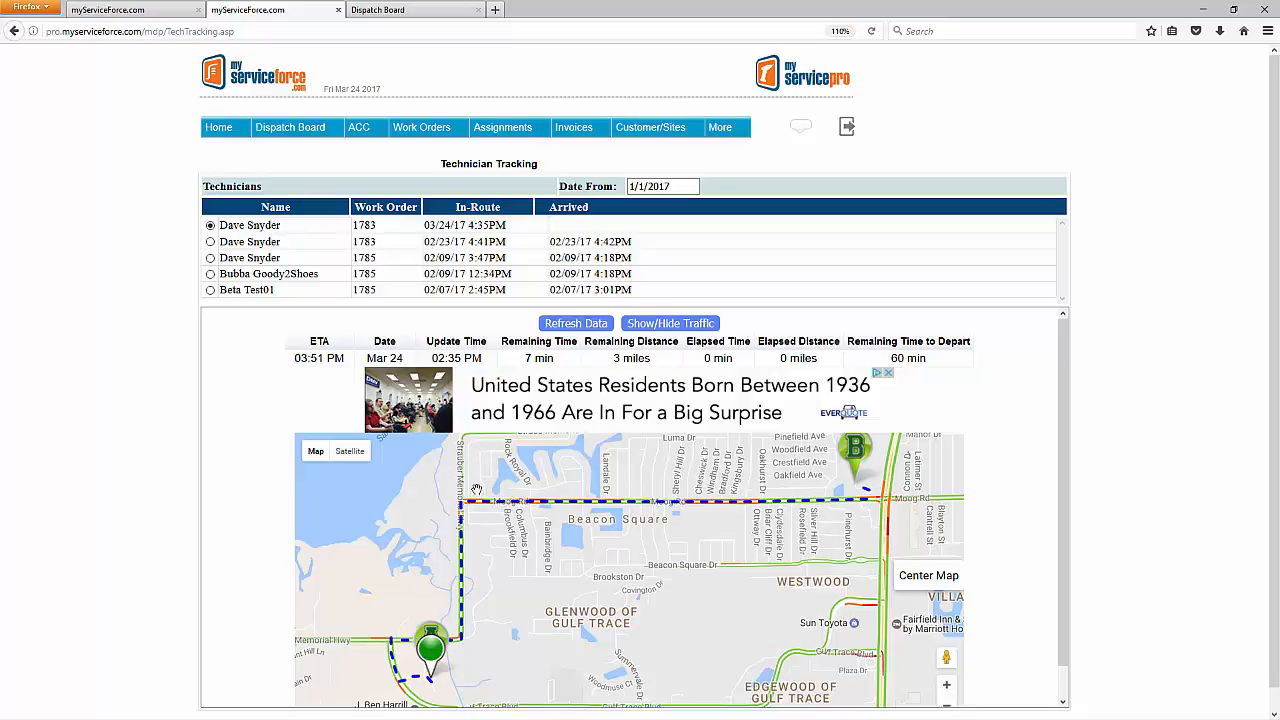
mouse_move(464, 448)
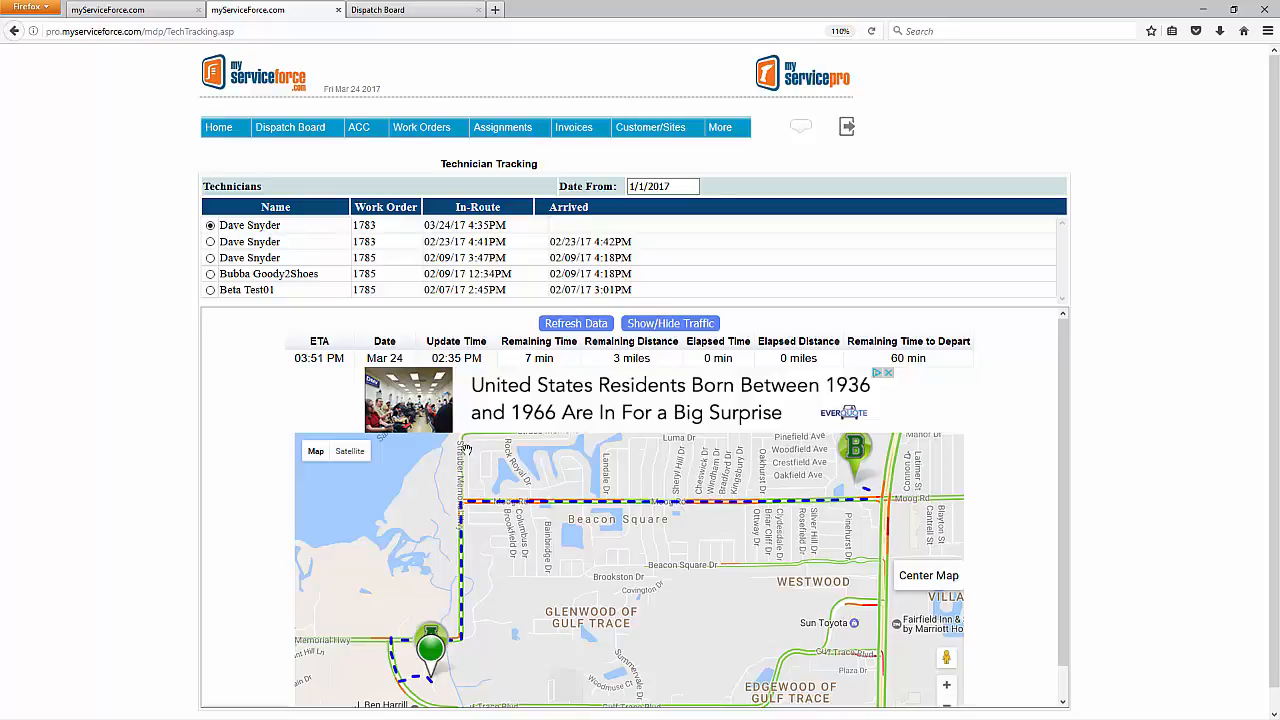
mouse_move(512, 442)
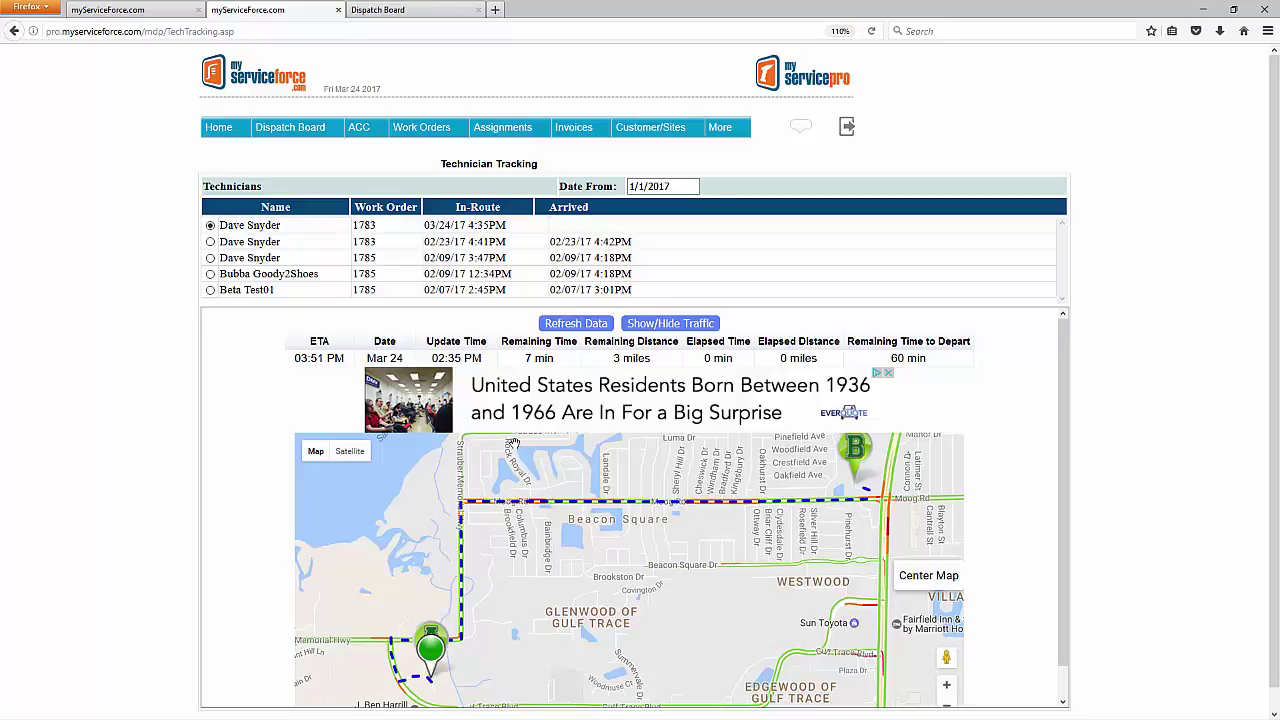
mouse_move(552, 498)
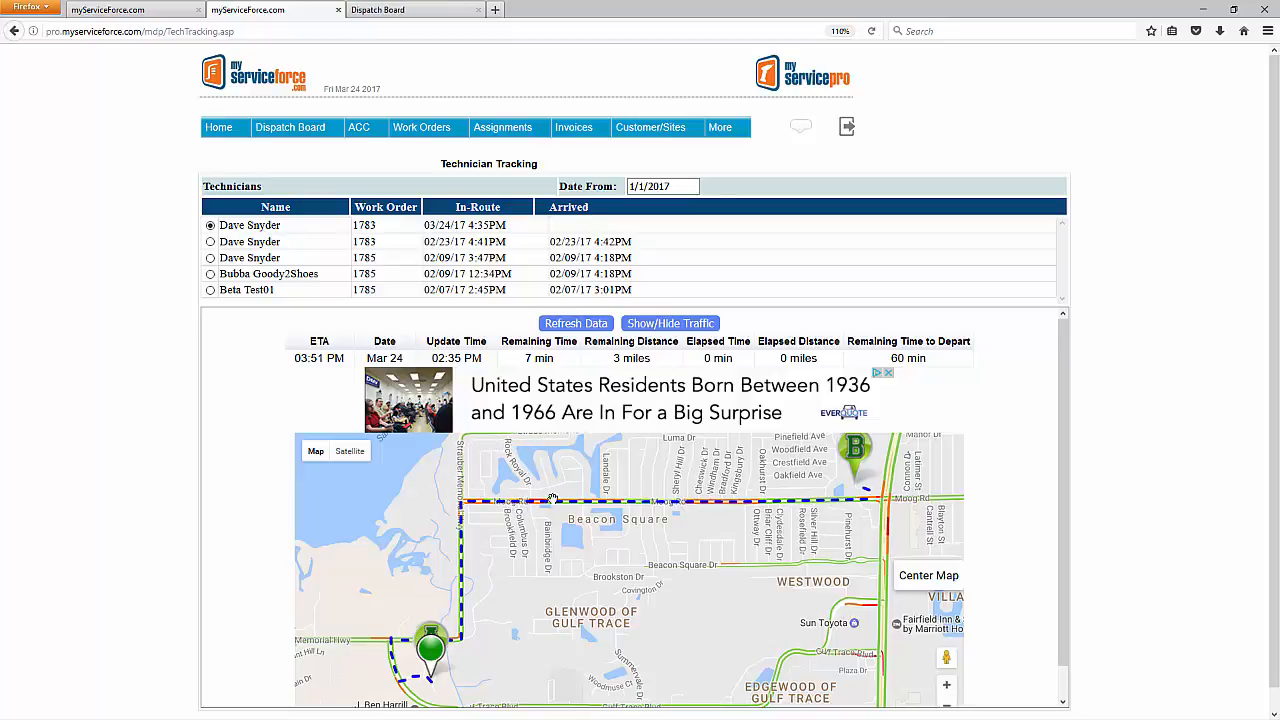
mouse_move(744, 504)
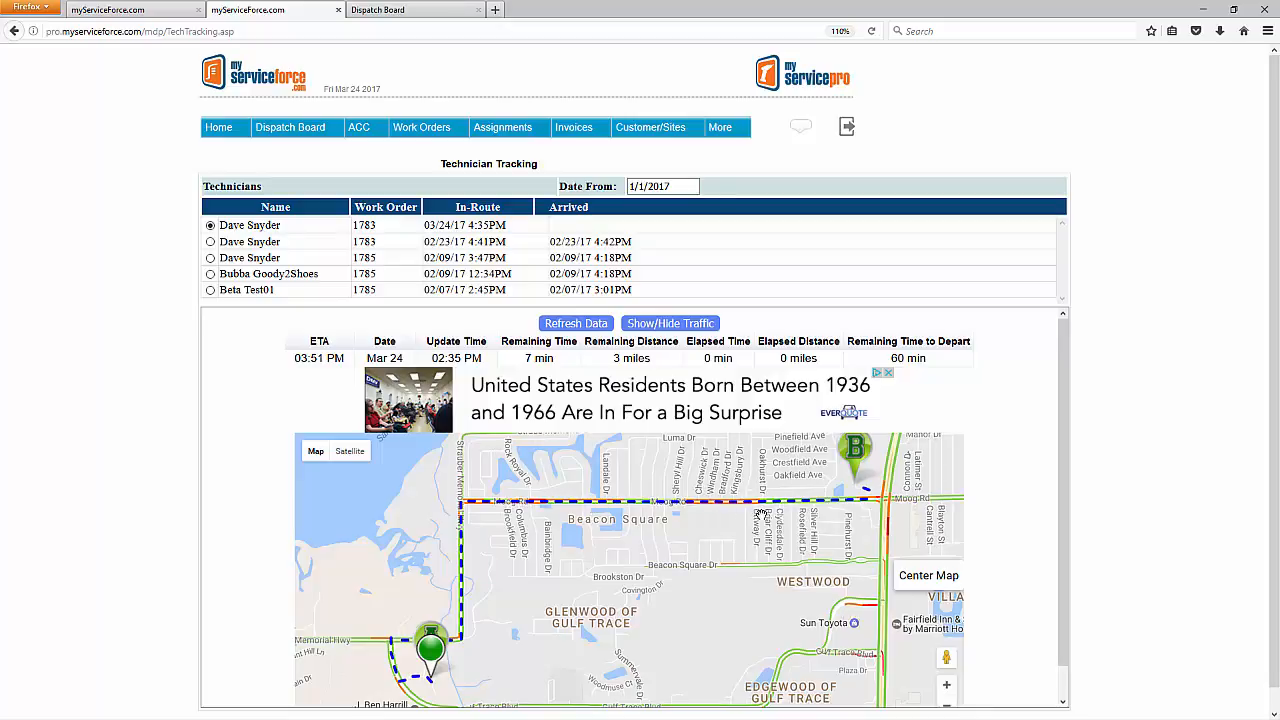
mouse_move(458, 240)
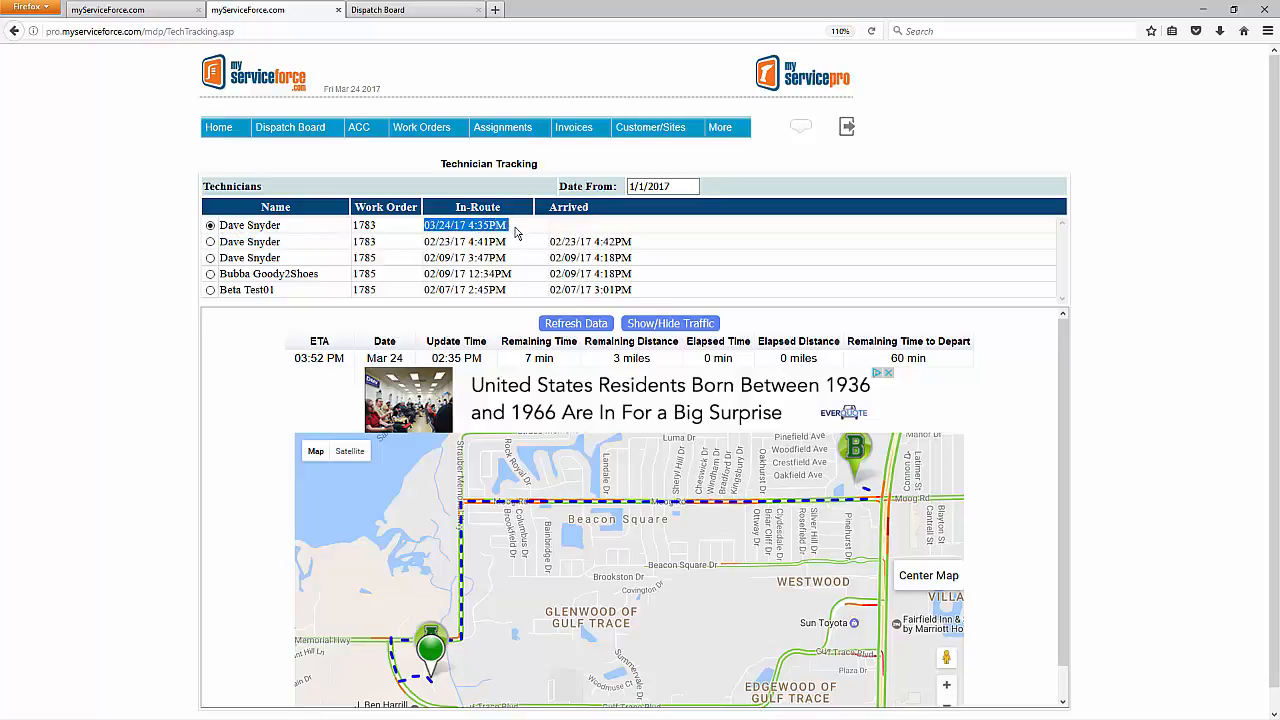
mouse_move(510, 236)
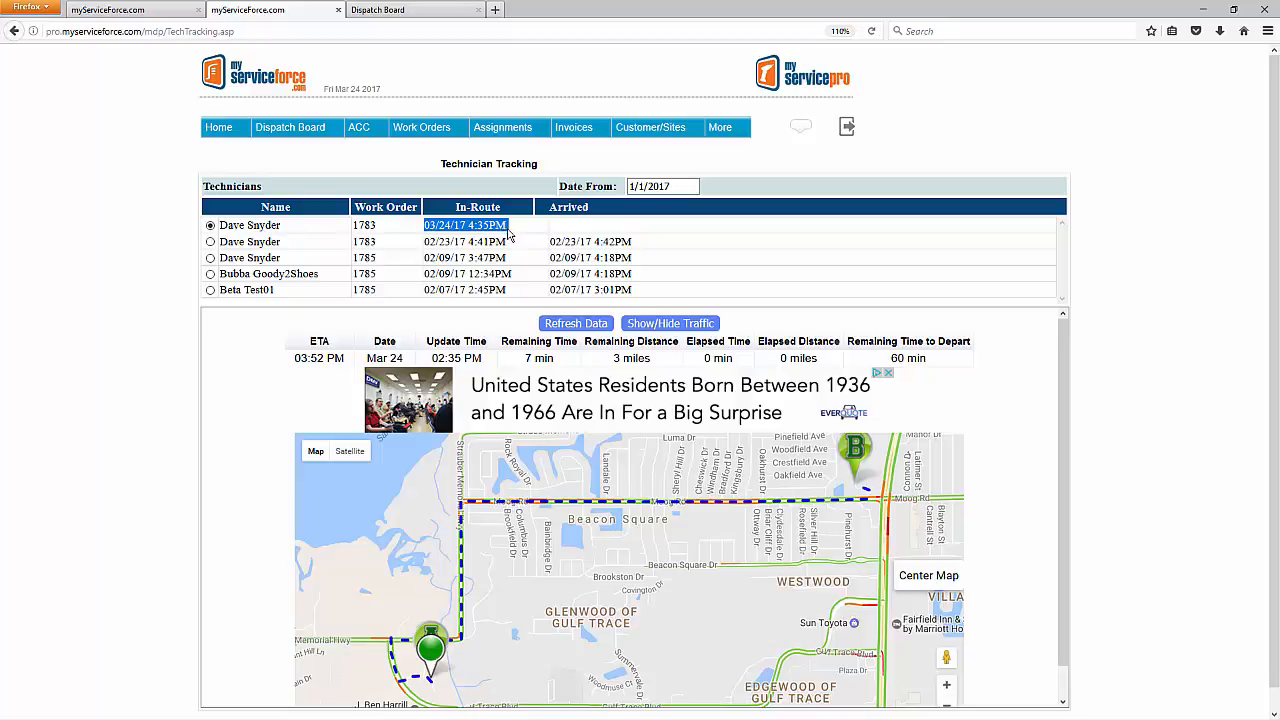
mouse_move(556, 516)
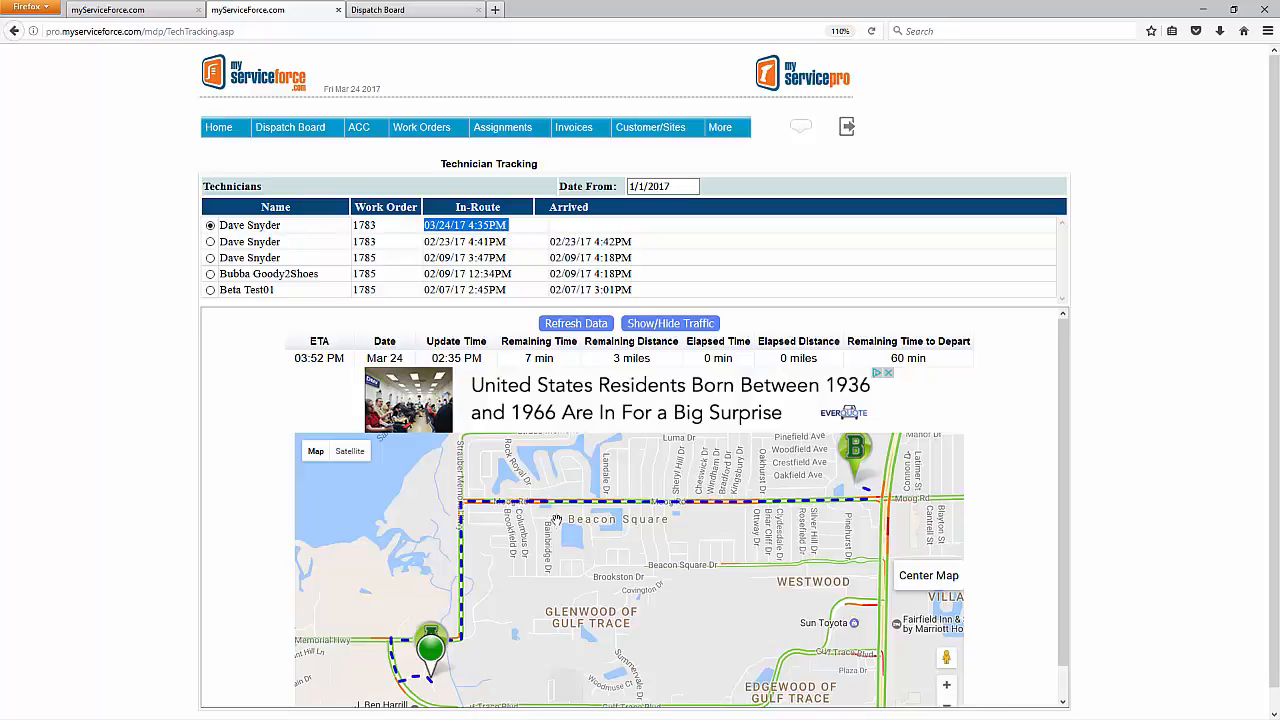
mouse_move(600, 510)
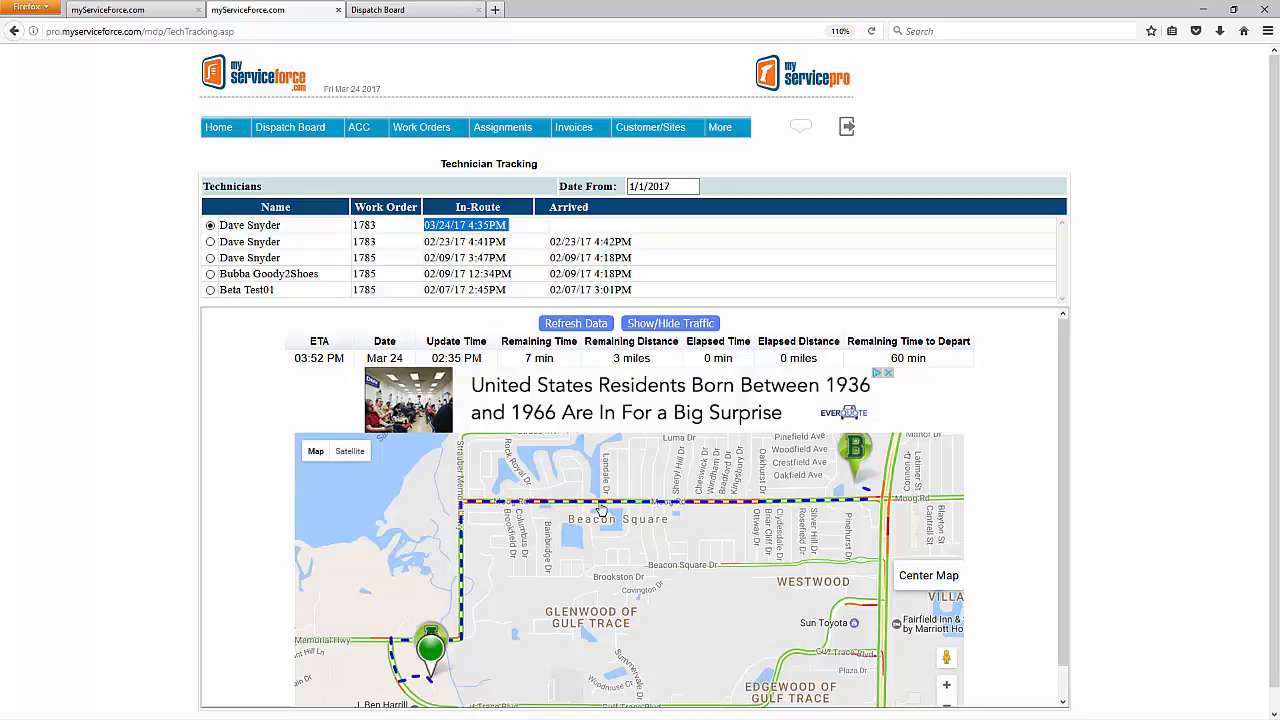
mouse_move(580, 500)
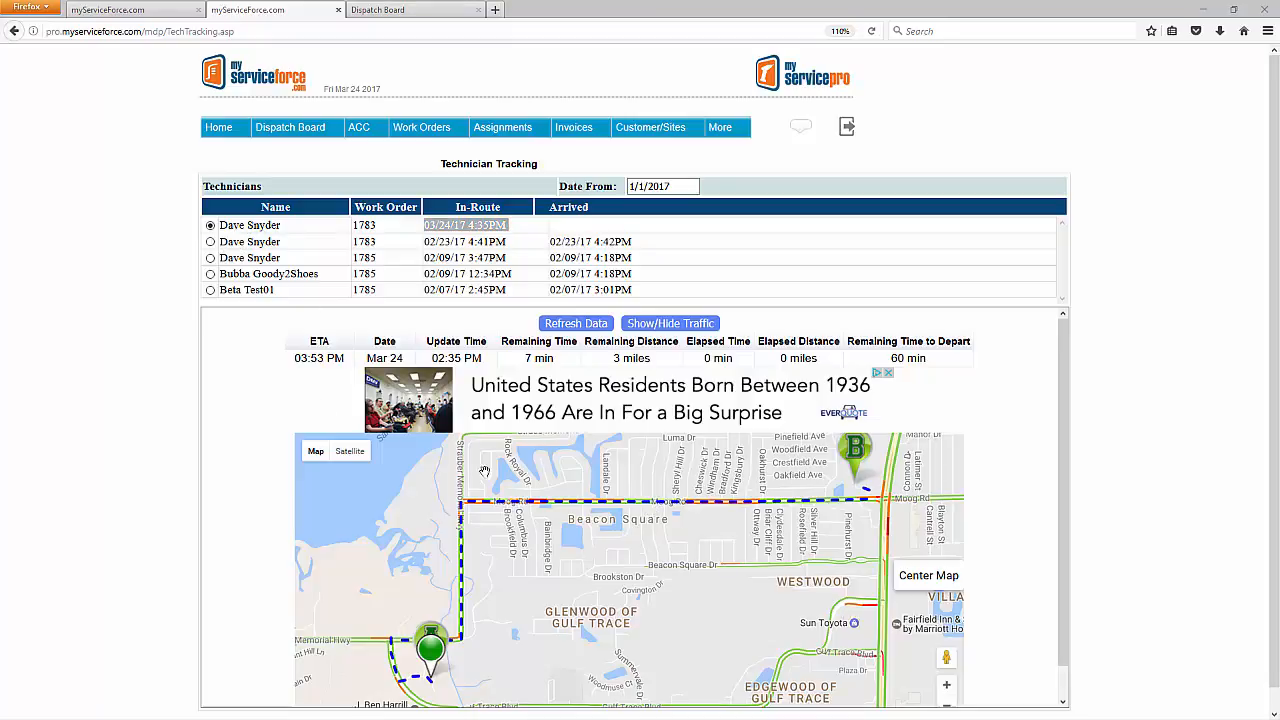
mouse_move(834, 496)
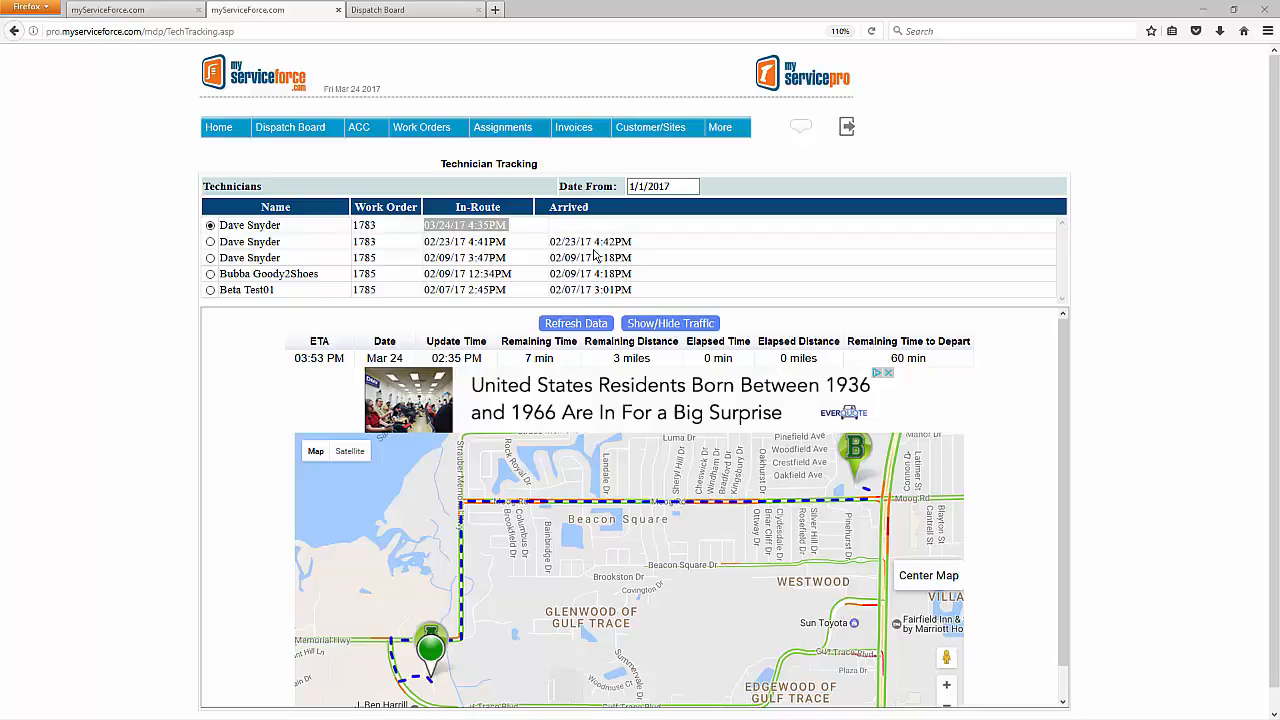
mouse_move(212, 240)
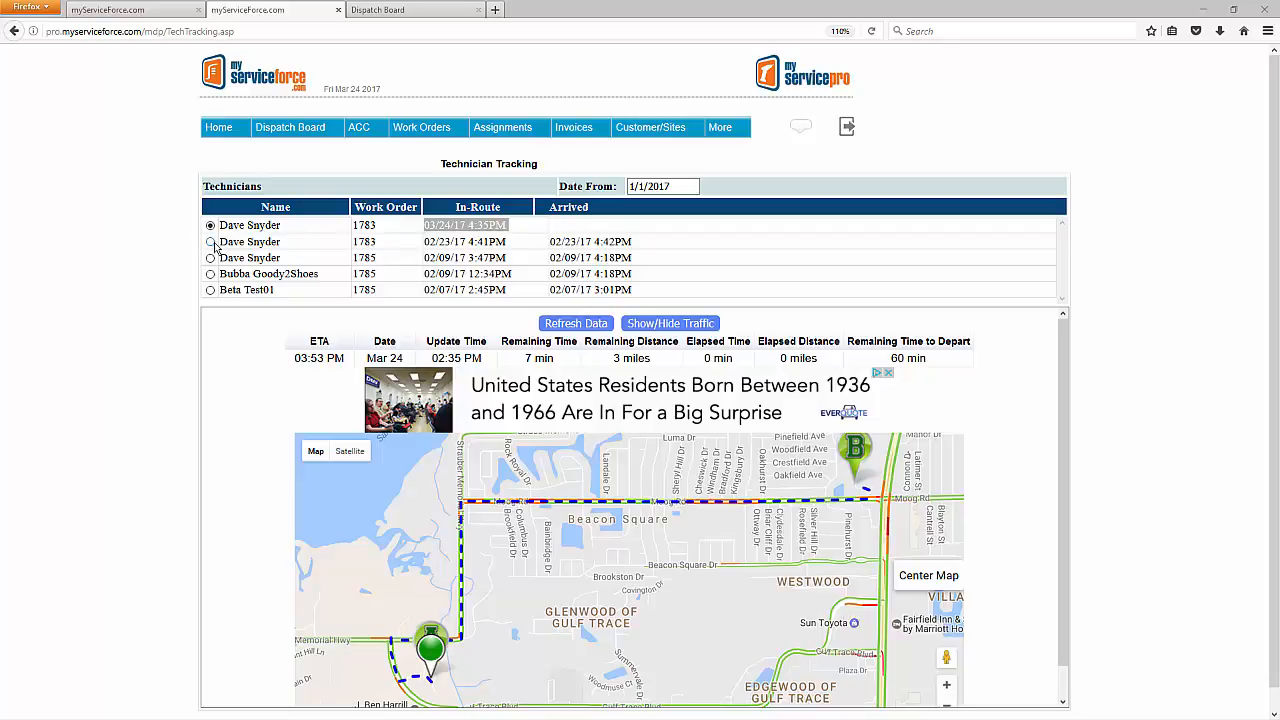
Step: Select the second and third tracking rows, dismiss their expired OnMyWay notices, and reselect the first row
click(210, 240)
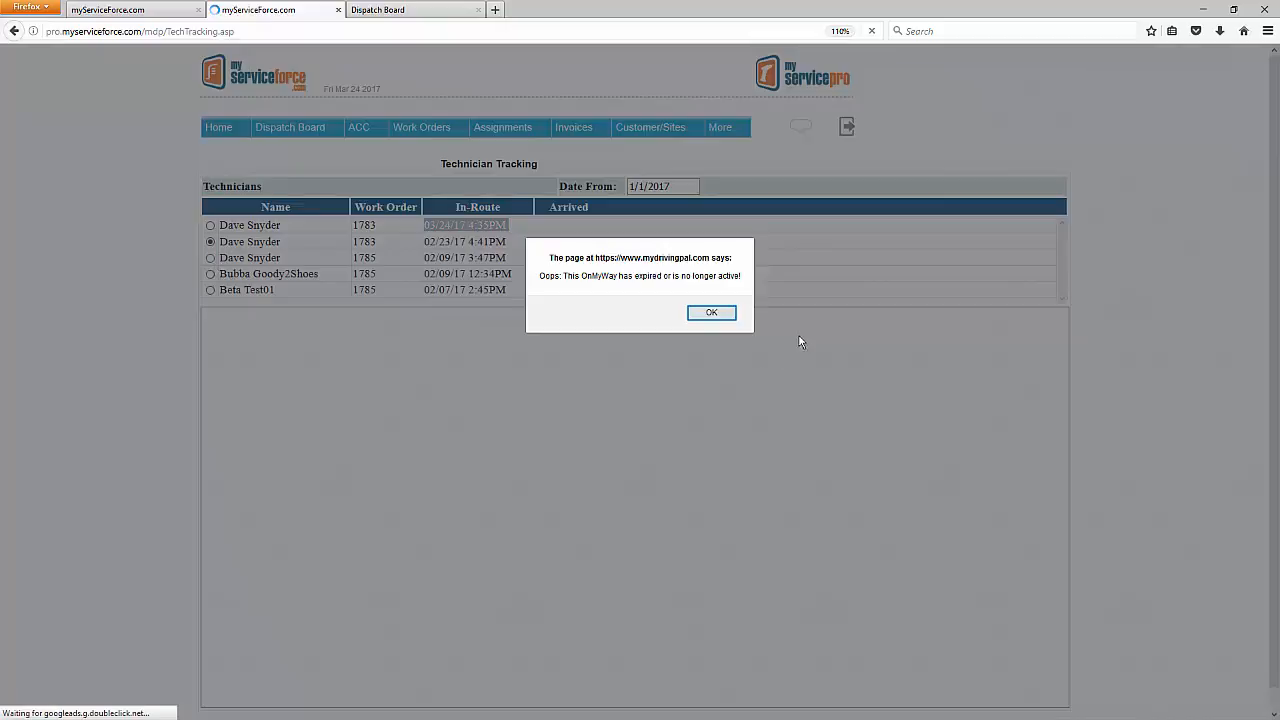
click(712, 312)
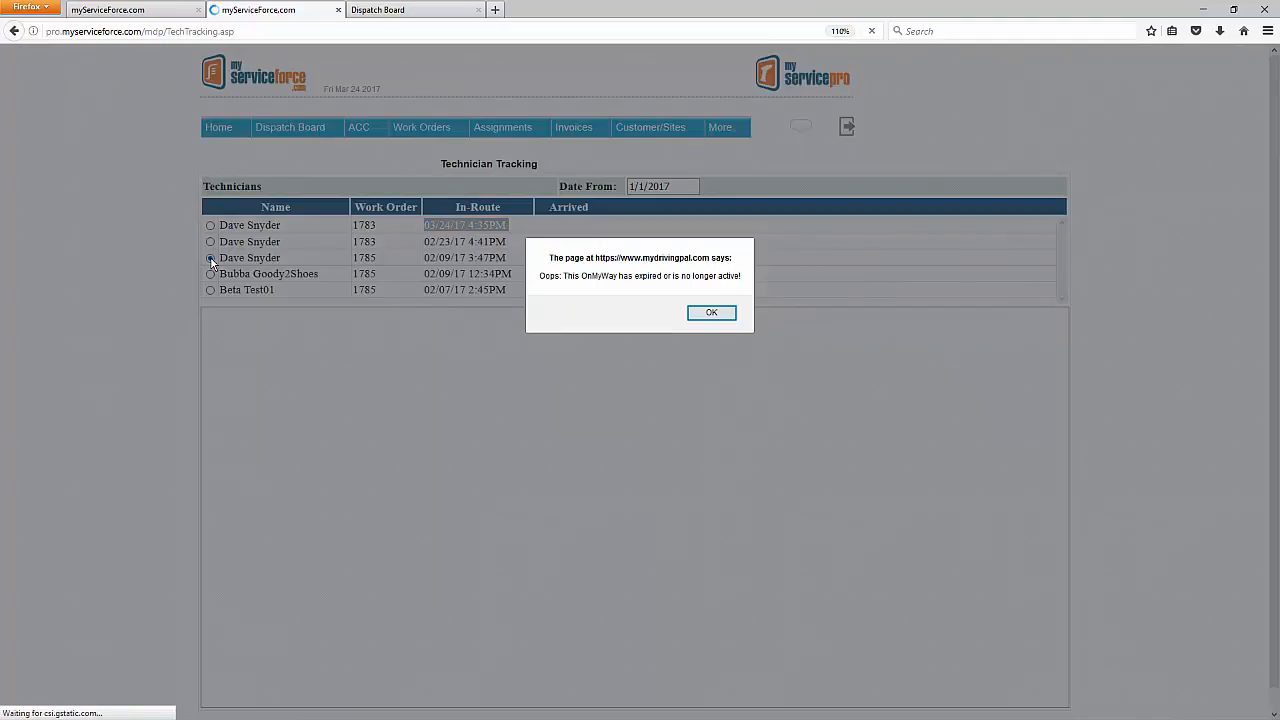
click(712, 312)
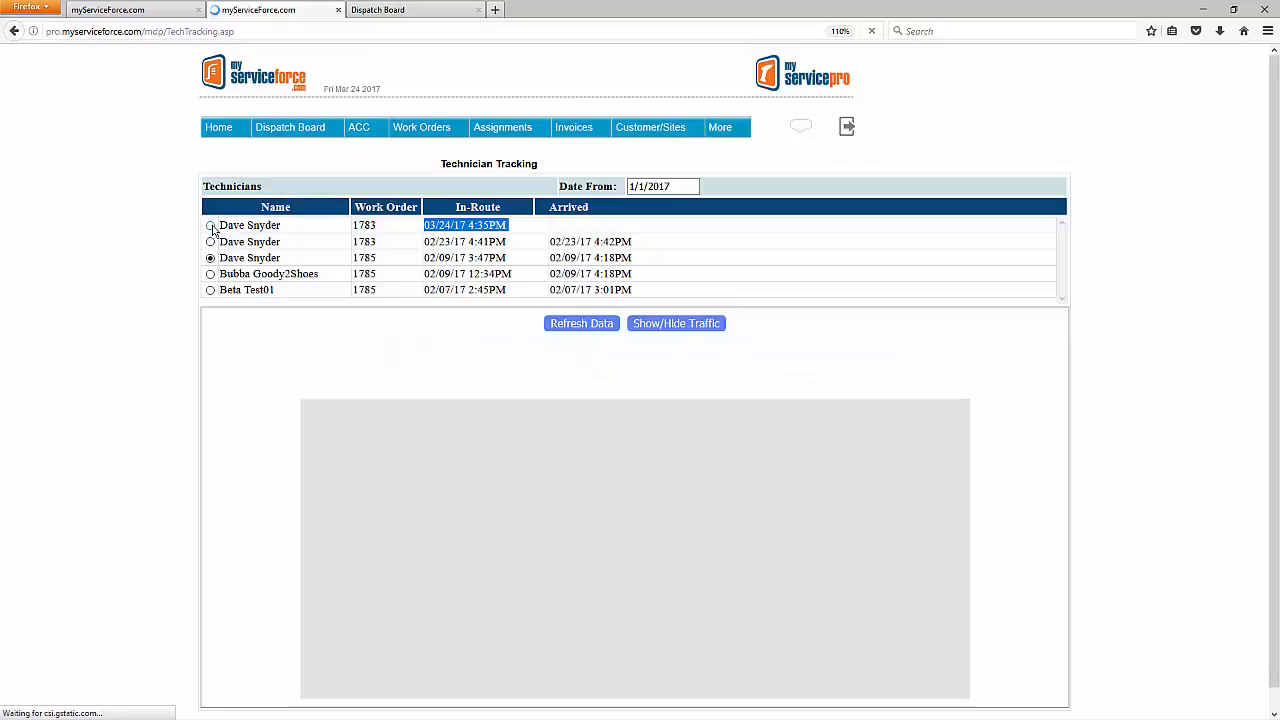
click(212, 224)
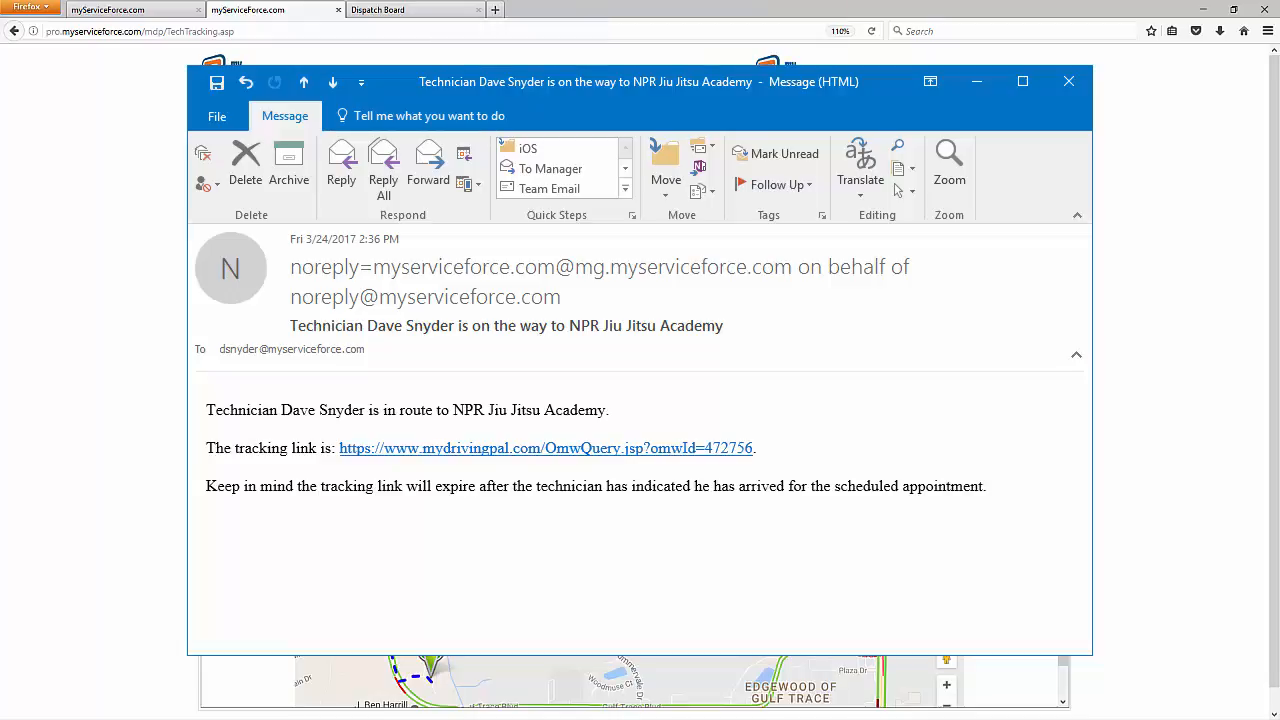
Step: Close the en-route email window to return to the first technician's route map
click(1068, 80)
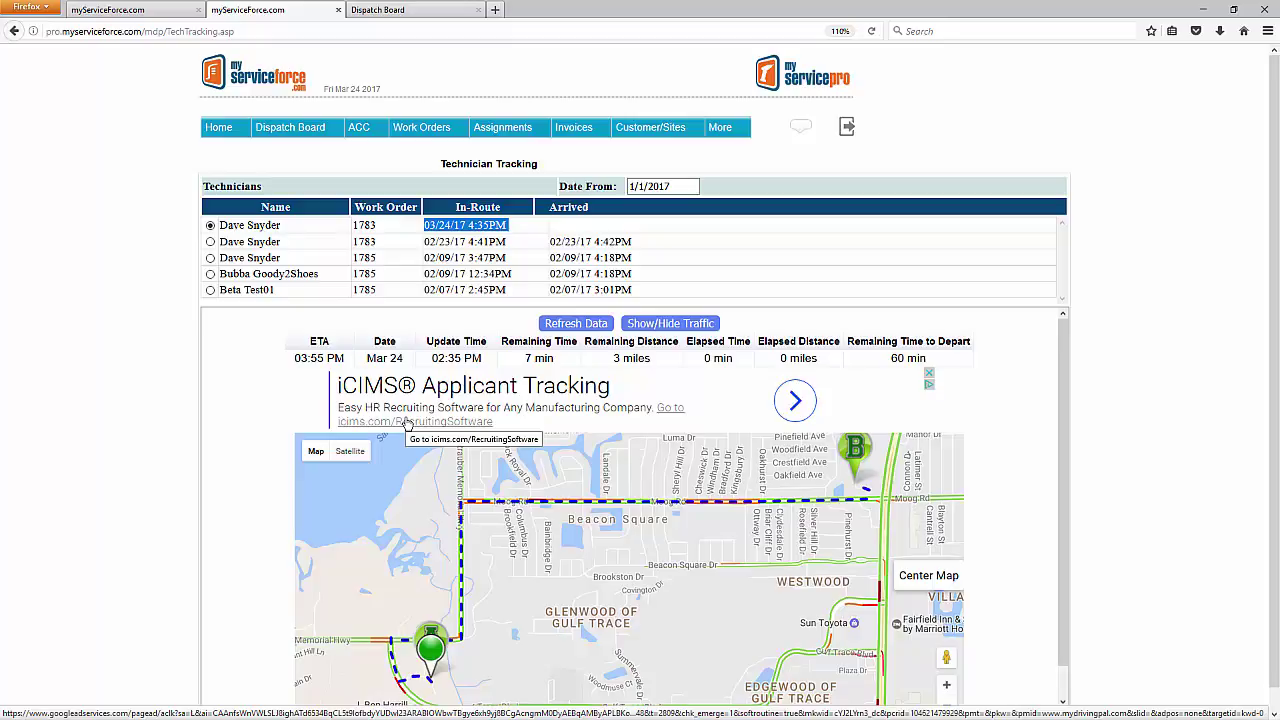
mouse_move(408, 408)
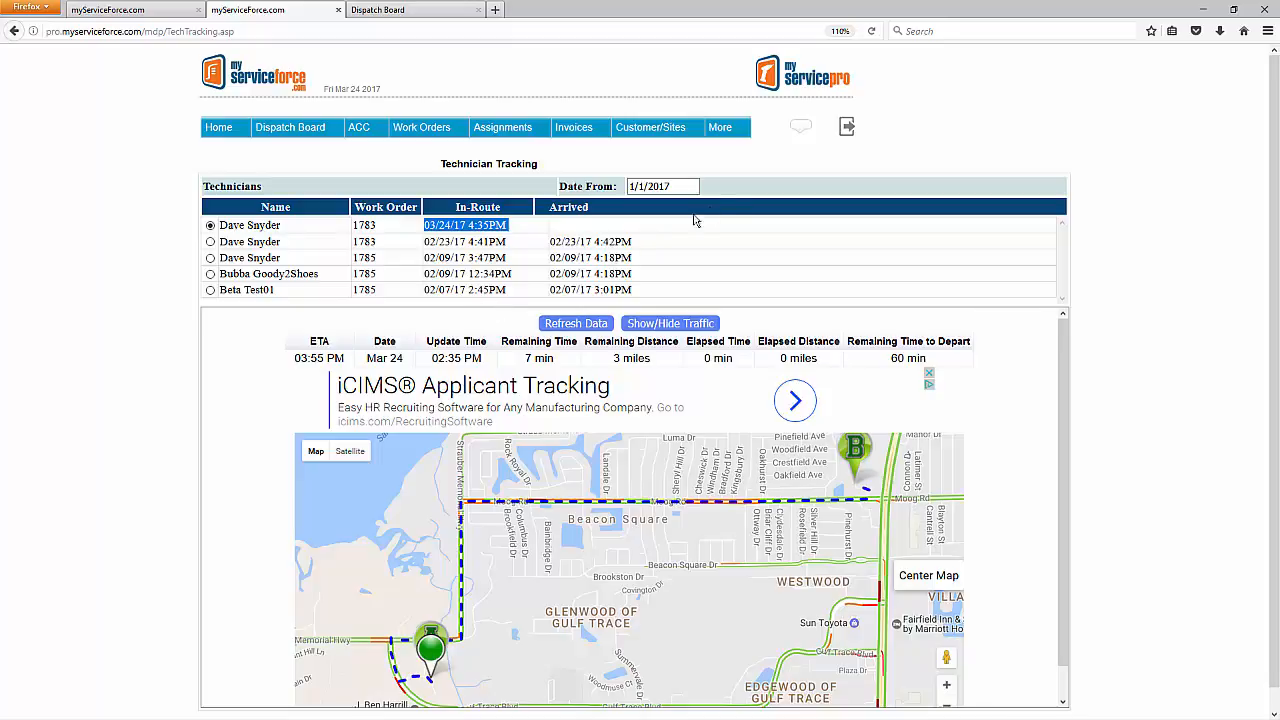
Step: Reach the Technician Tracking Settings page through More > Setup
click(720, 128)
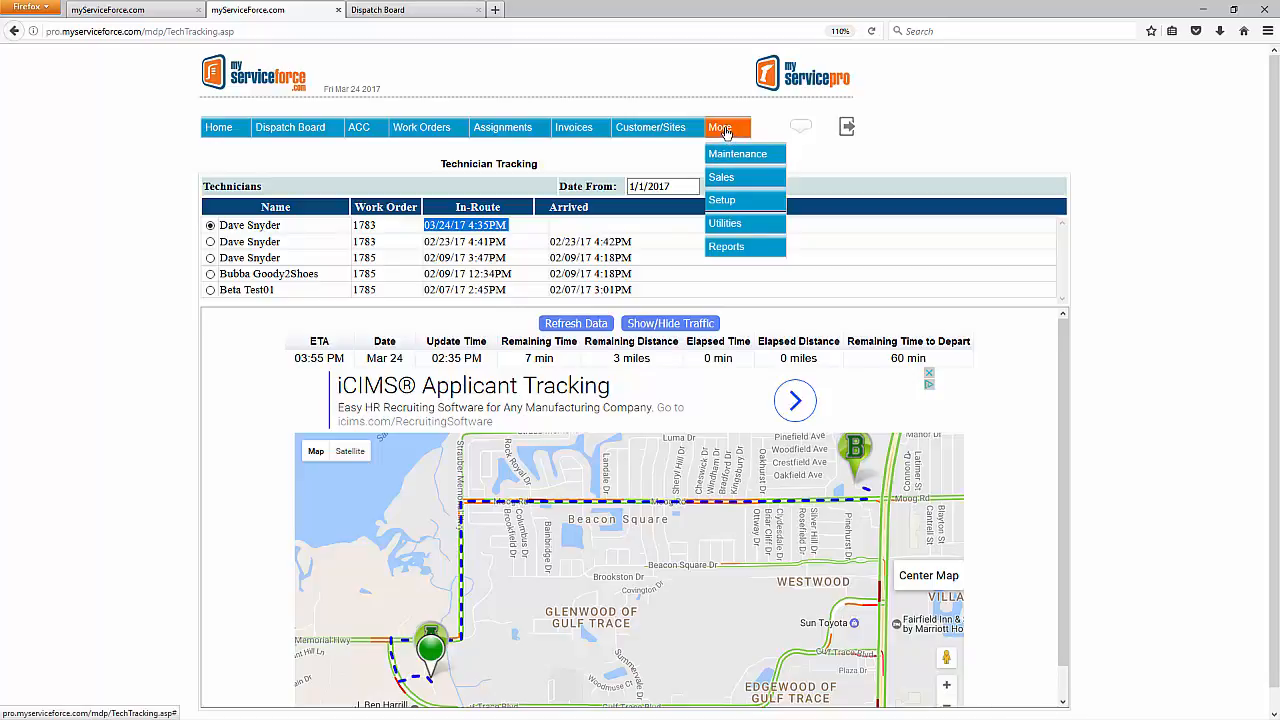
mouse_move(724, 200)
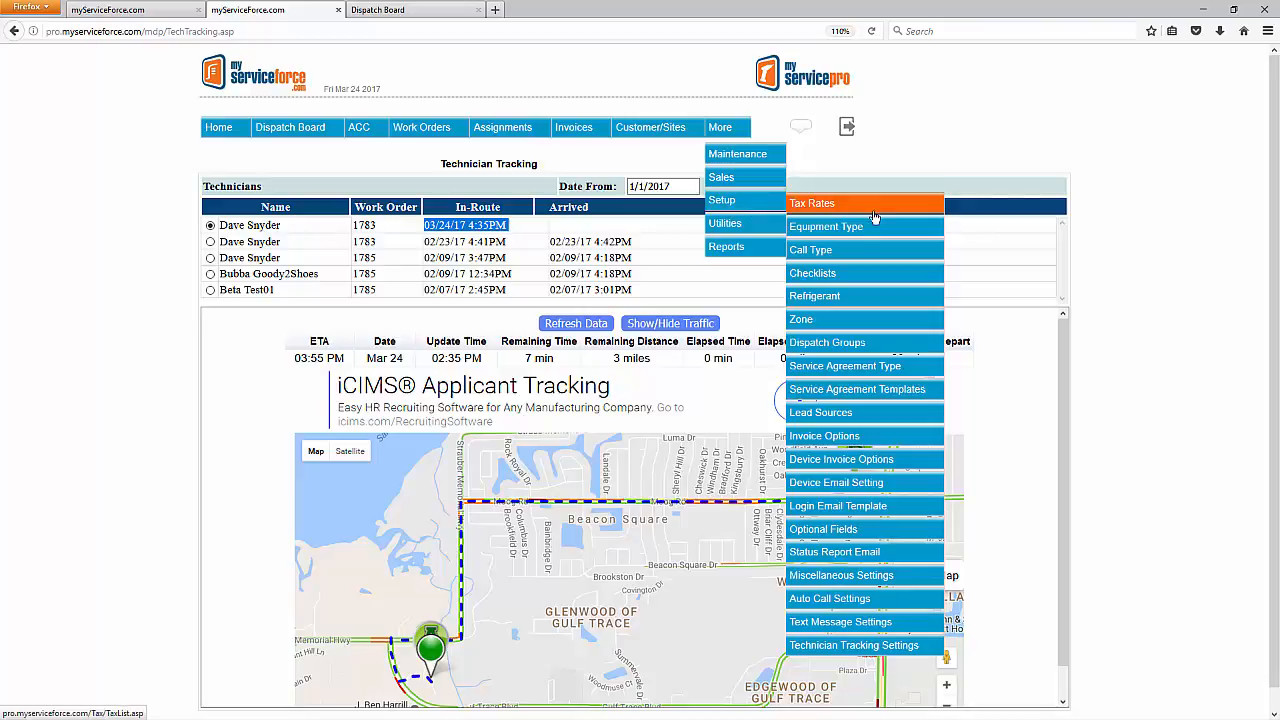
mouse_move(828, 598)
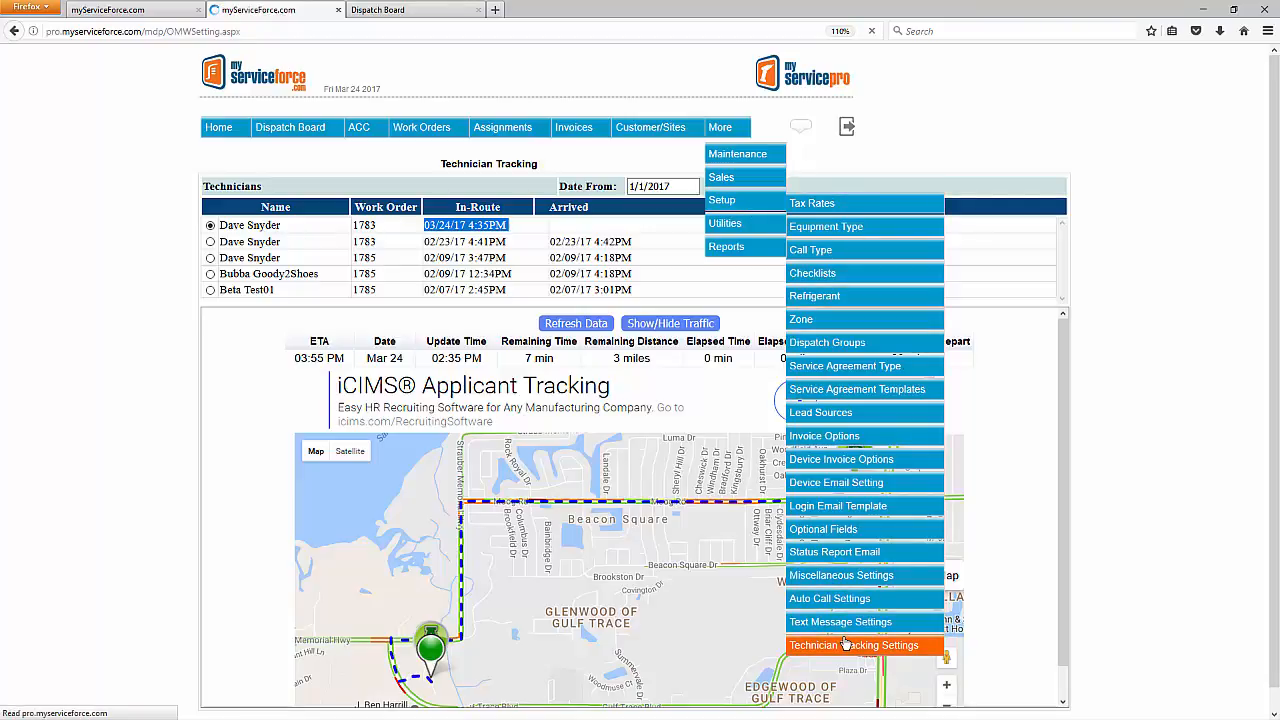
click(848, 644)
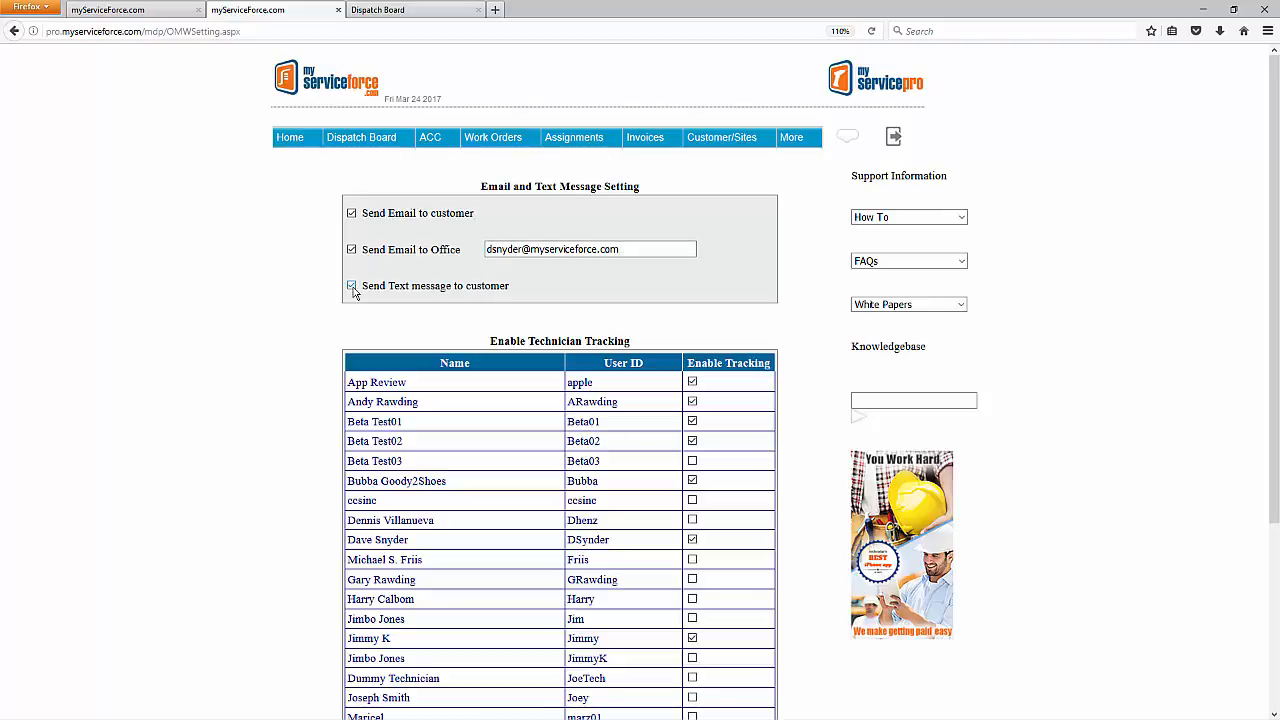
Step: Enable 'Send Text message to customer' and save the tracking settings
click(352, 284)
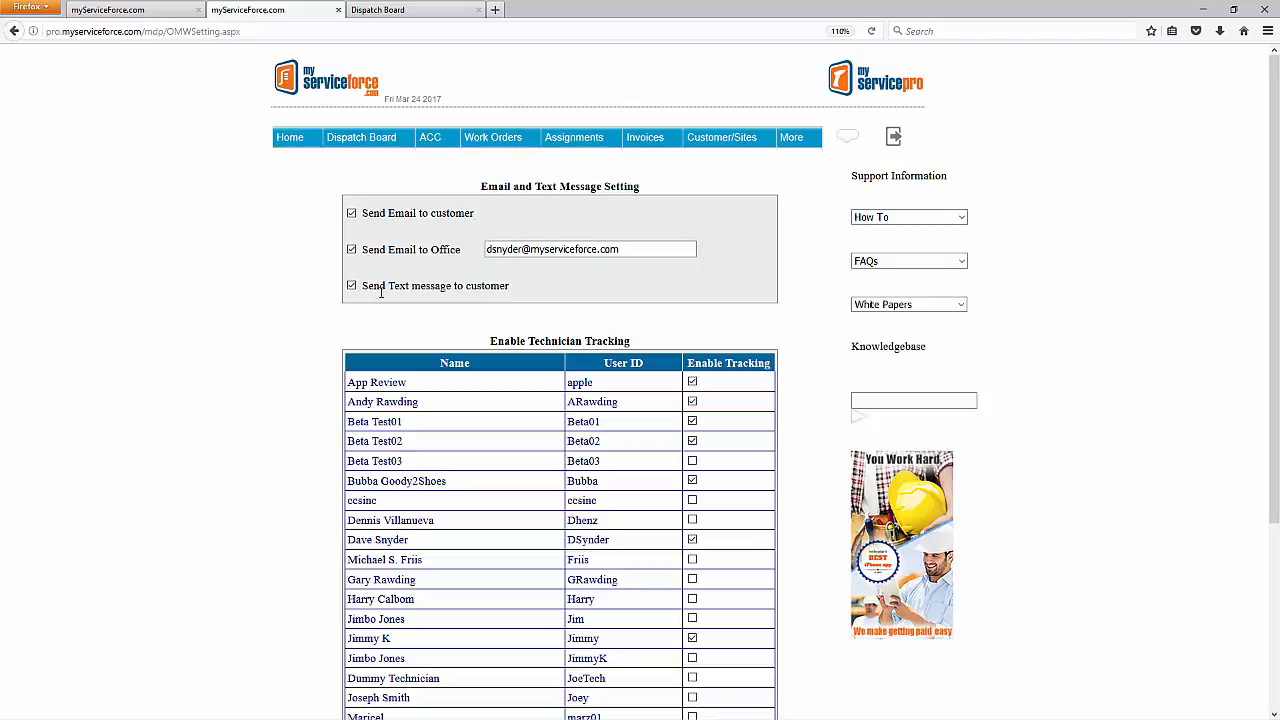
mouse_move(424, 290)
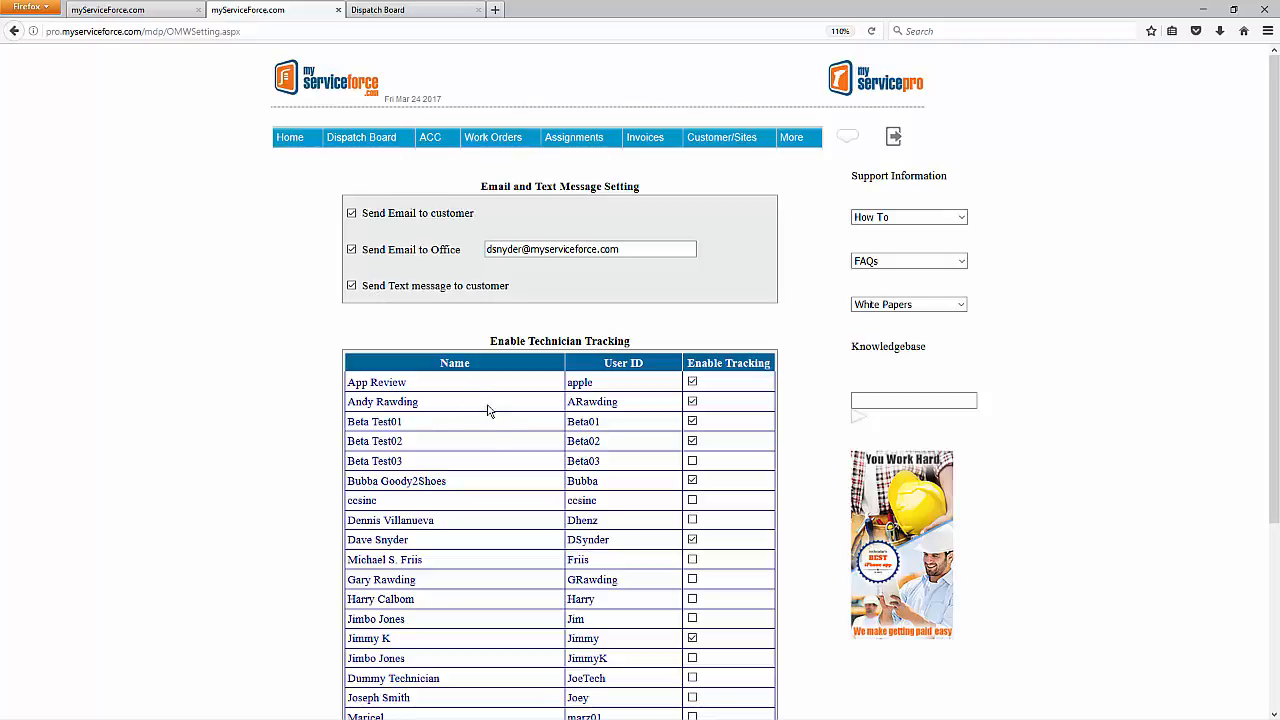
mouse_move(476, 402)
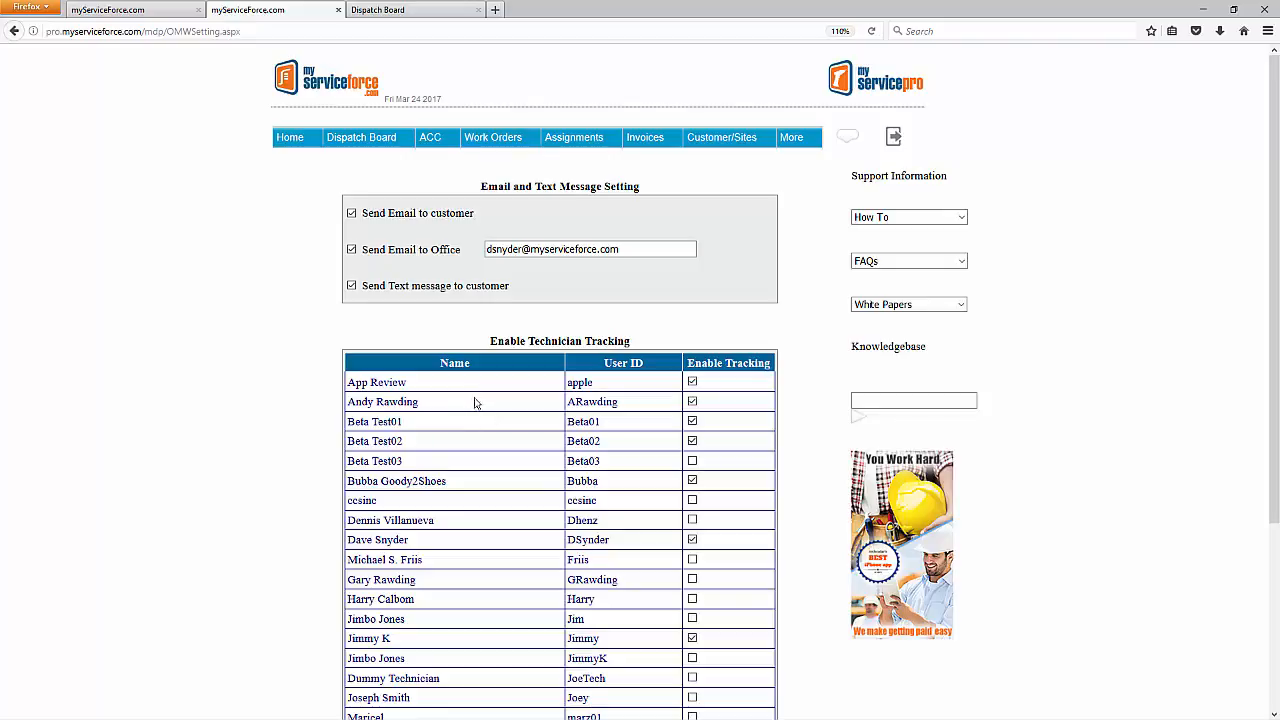
mouse_move(444, 390)
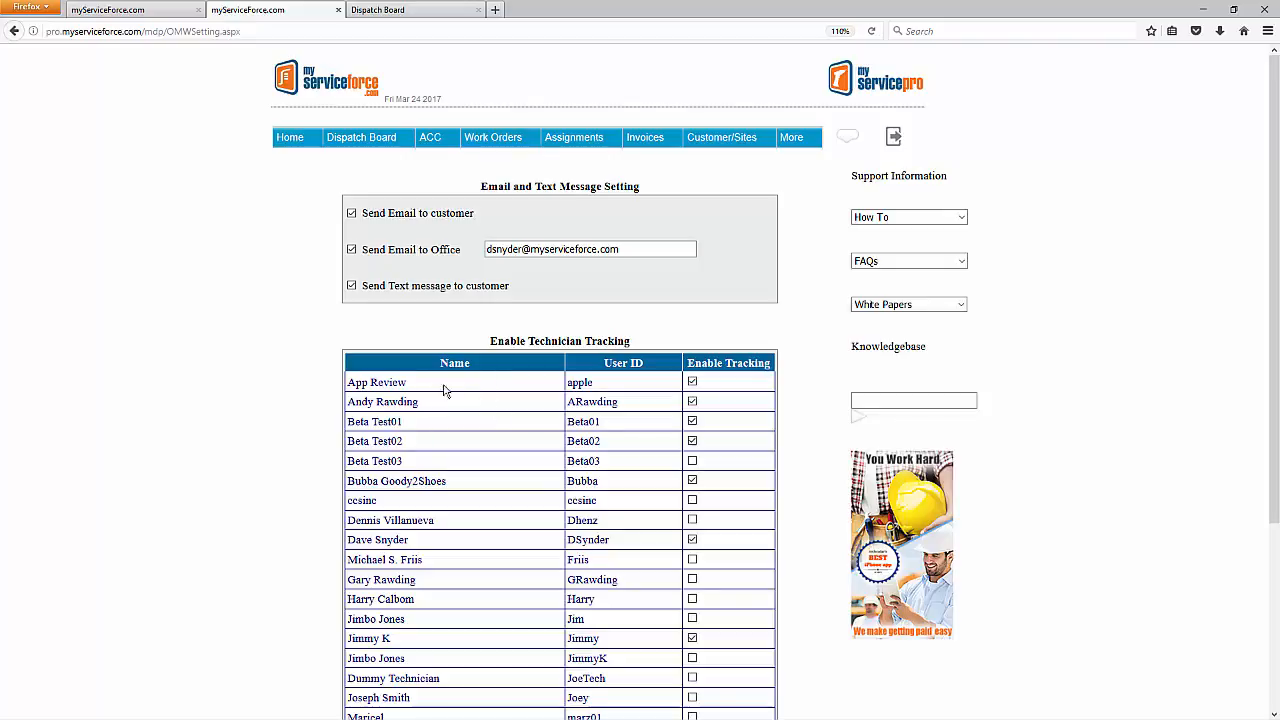
mouse_move(528, 384)
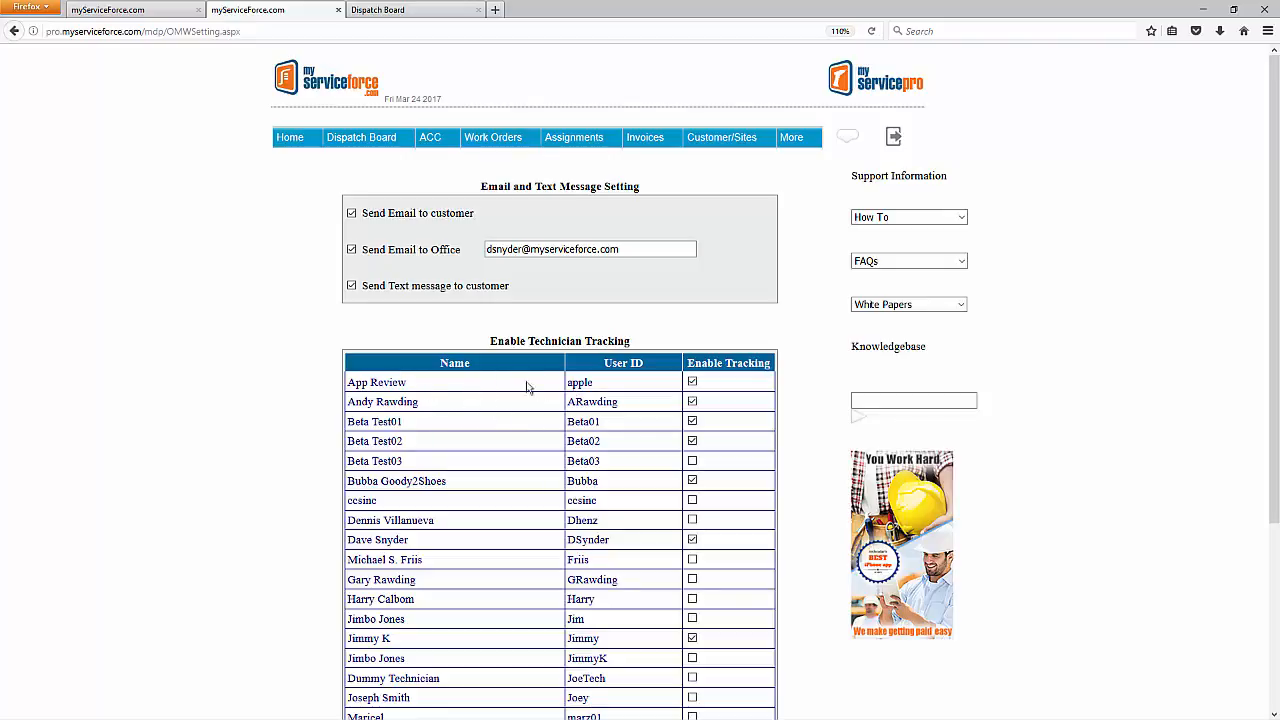
mouse_move(488, 384)
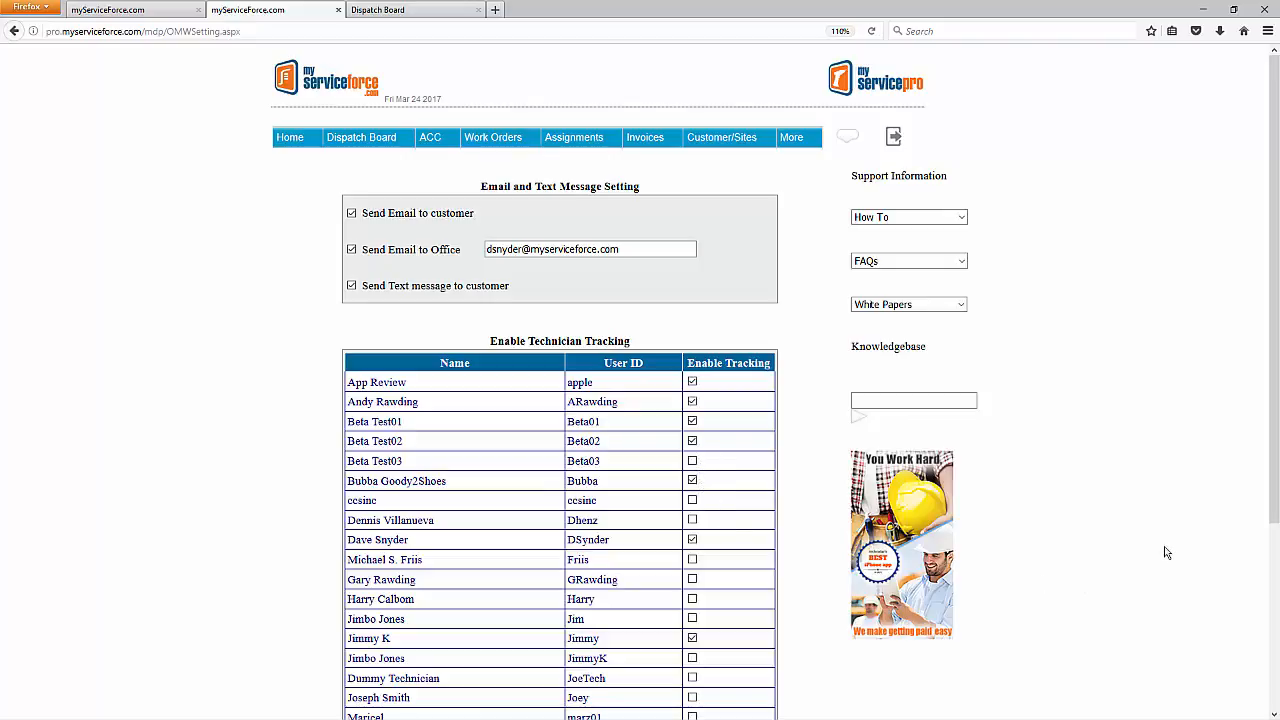
scroll(down, 3)
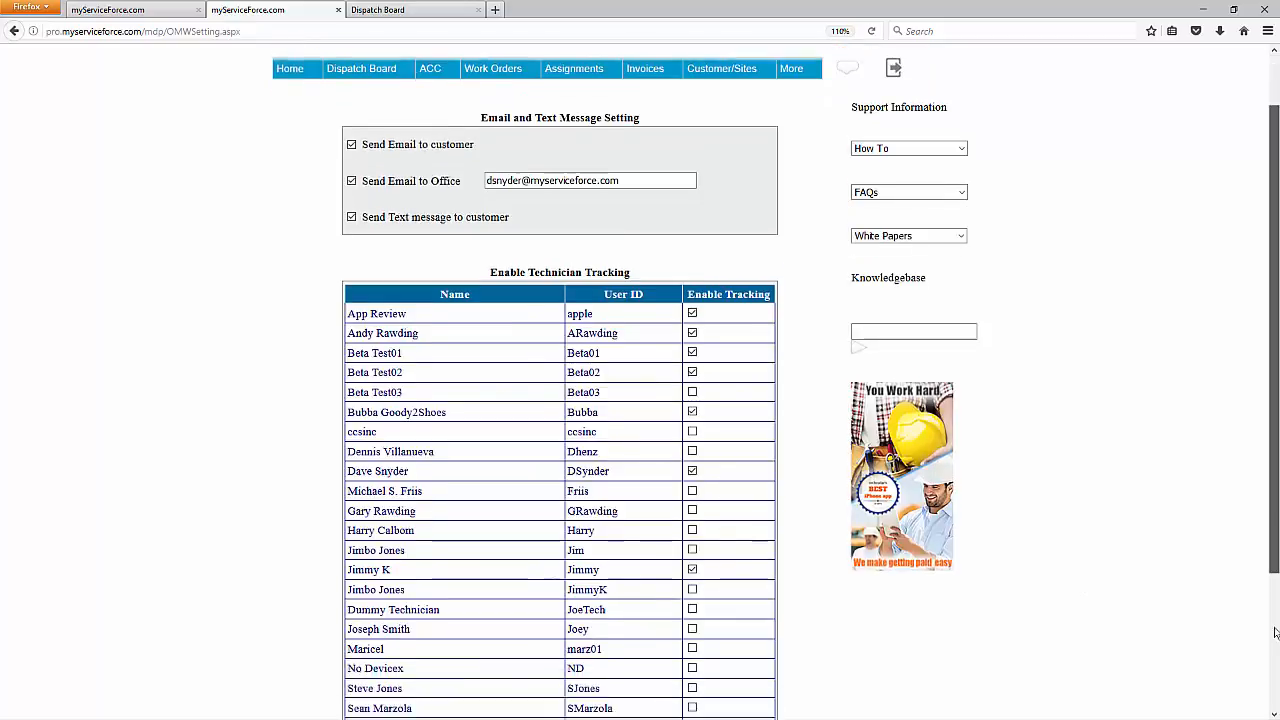
scroll(down, 3)
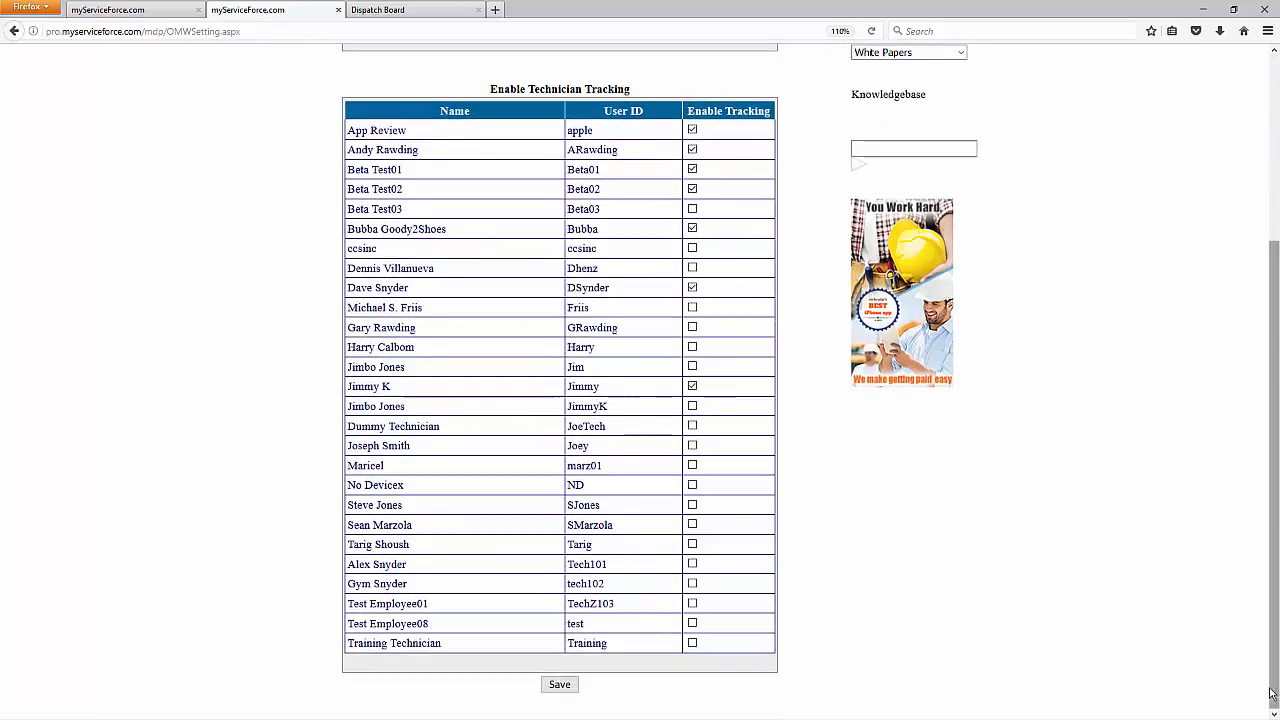
click(560, 684)
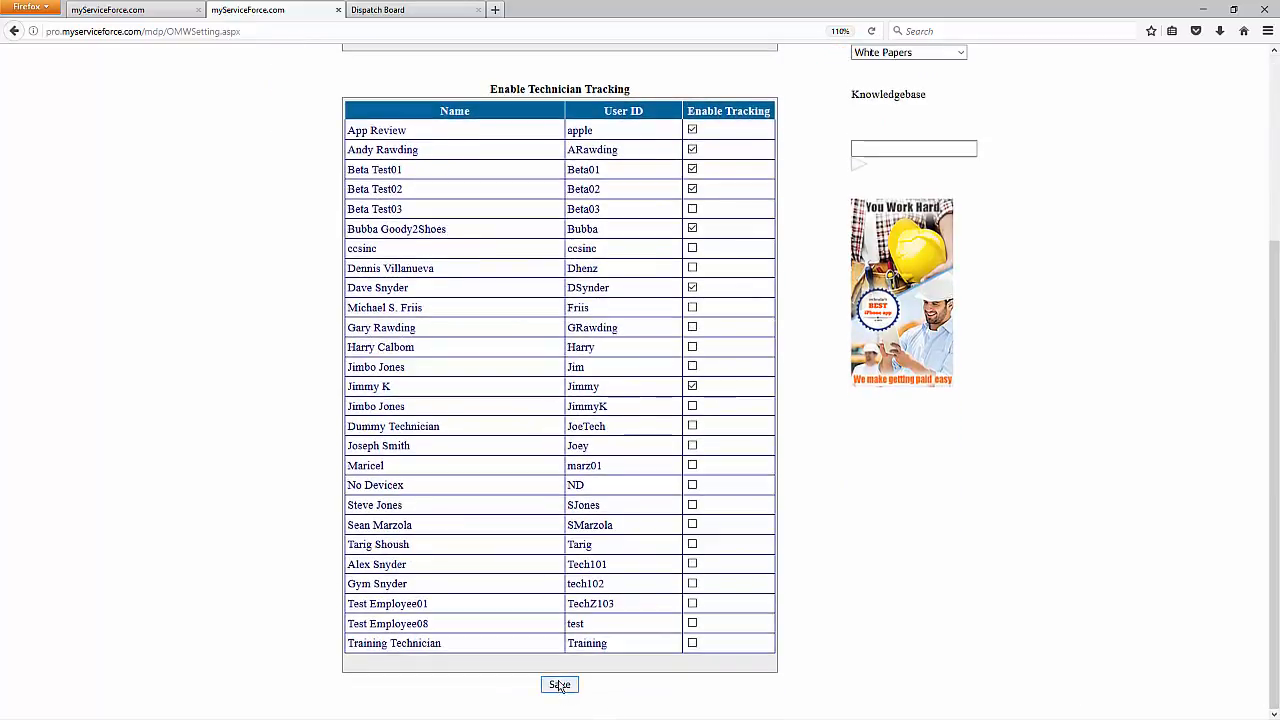